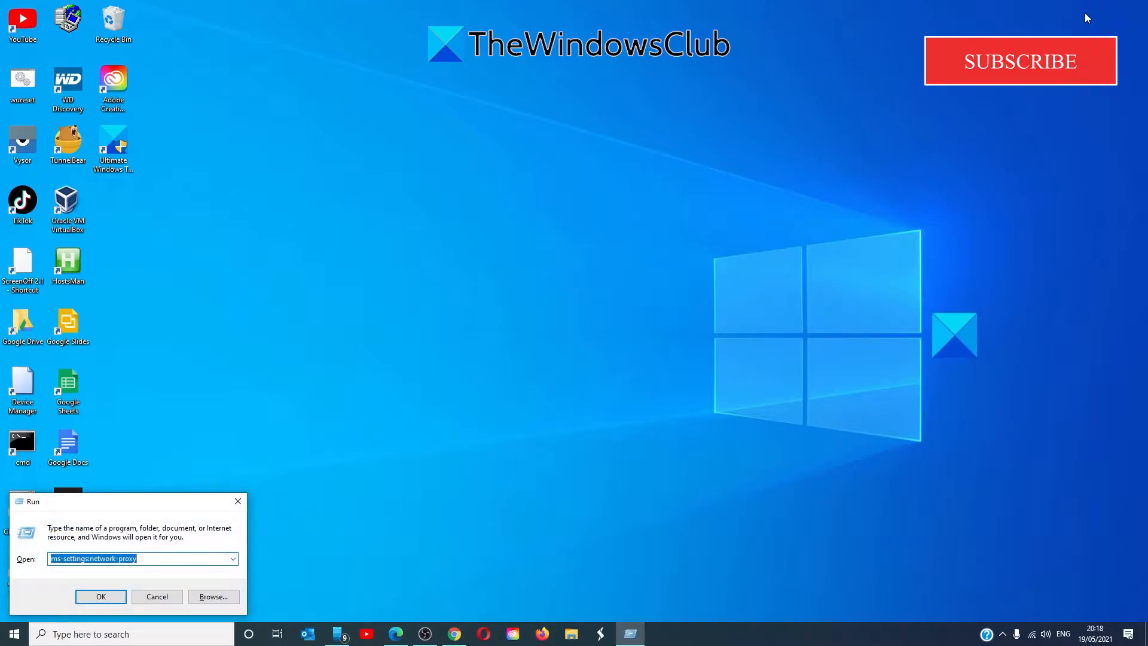
Enter services.msc in the Run box, accepting the autocomplete suggestion
type("serv")
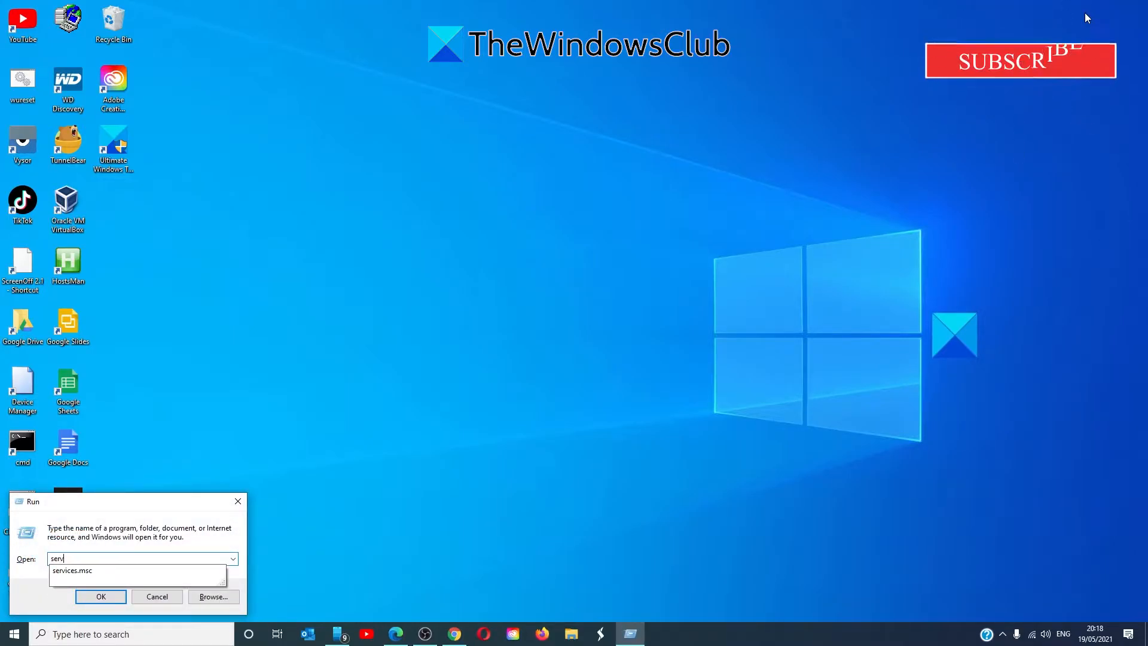
type("i")
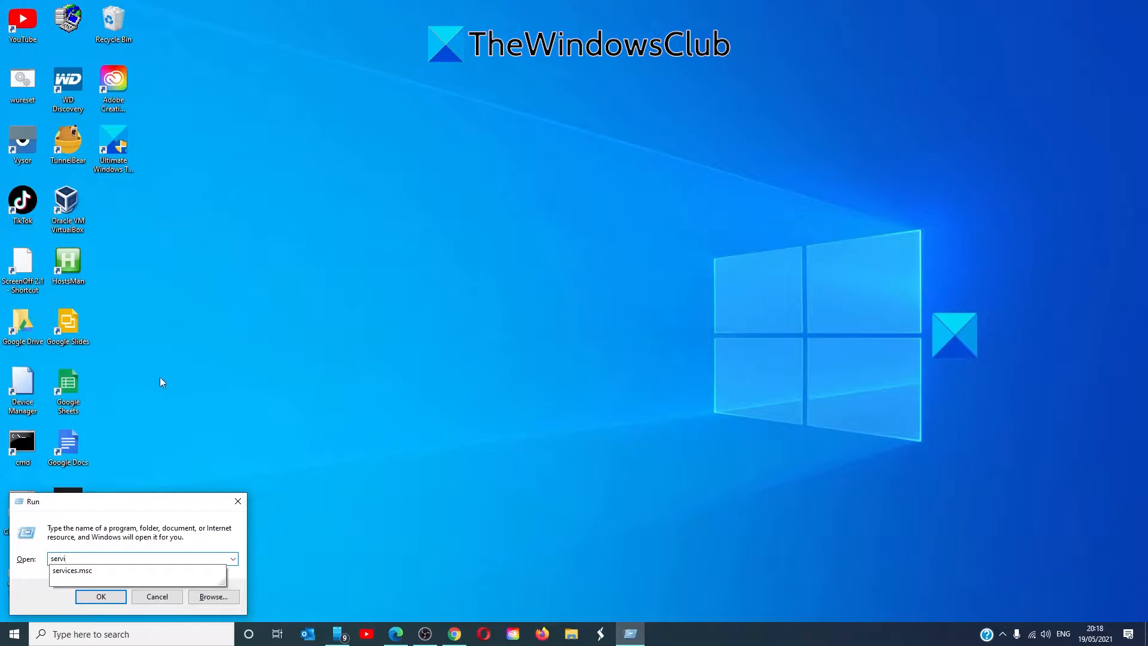
left_click(71, 571)
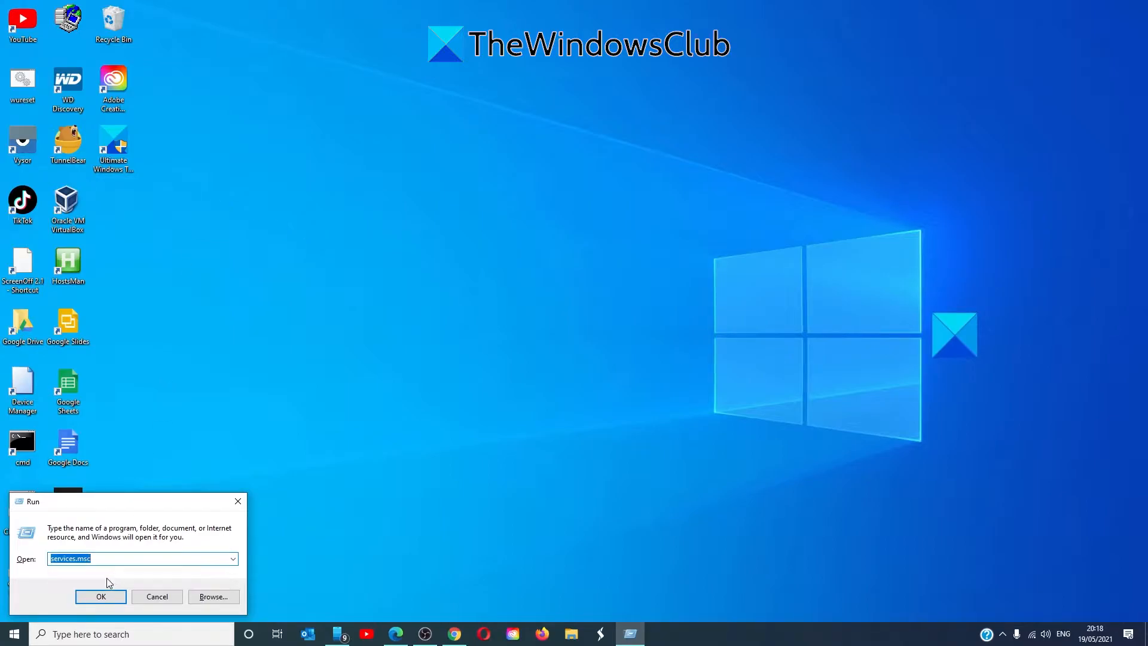
Confirm Remote Procedure Call (RPC) and DCOM Server Process Launcher are Running and Automatic, then close Services
left_click(100, 596)
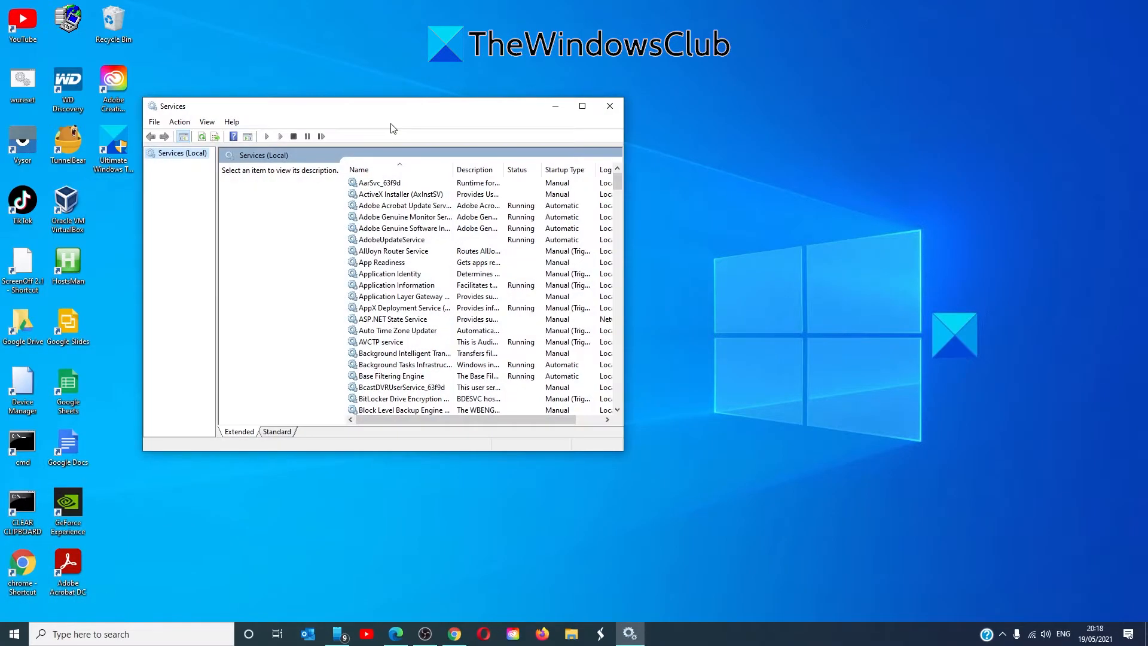
left_click_drag(390, 106, 650, 124)
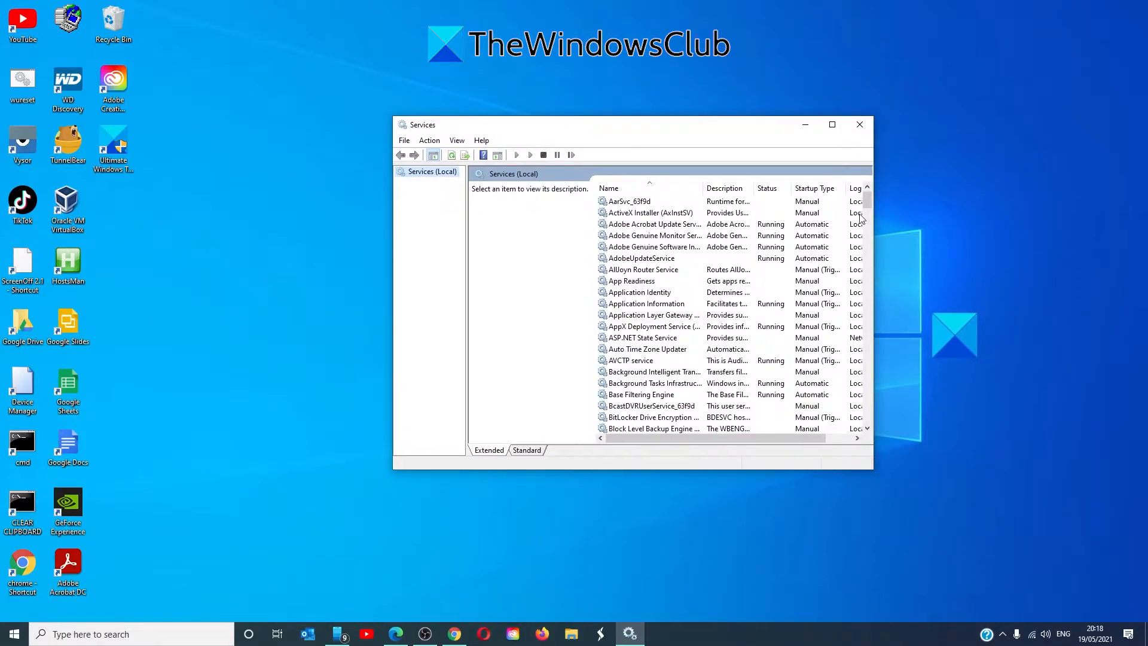
scroll("down", 3)
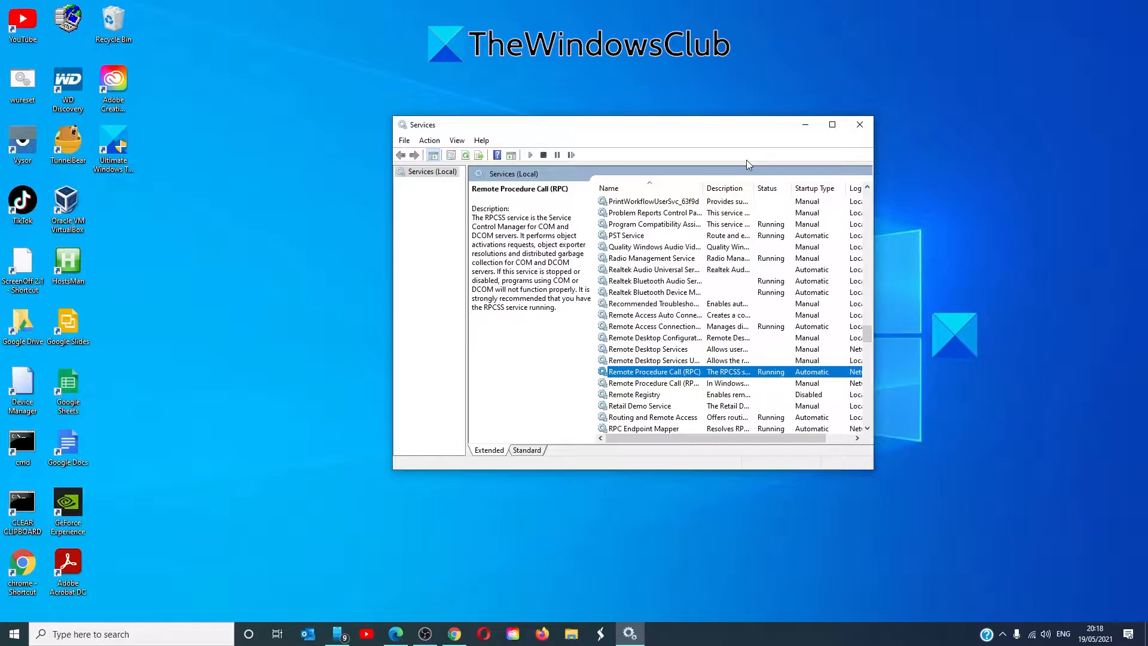
mouse_move(718, 293)
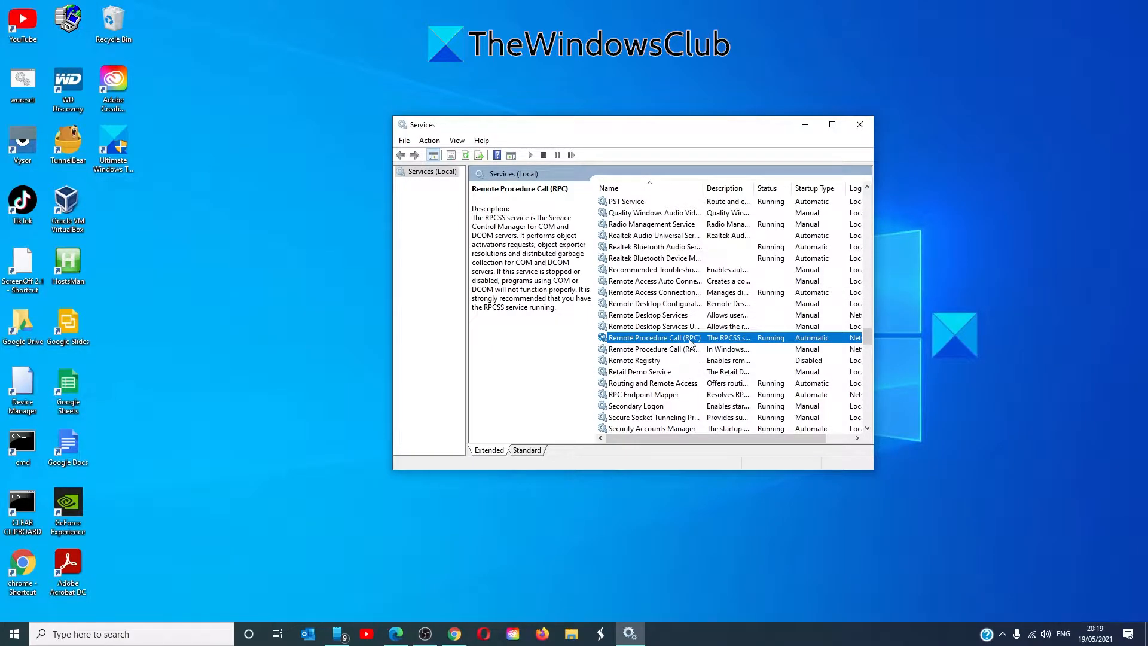
double_click(653, 337)
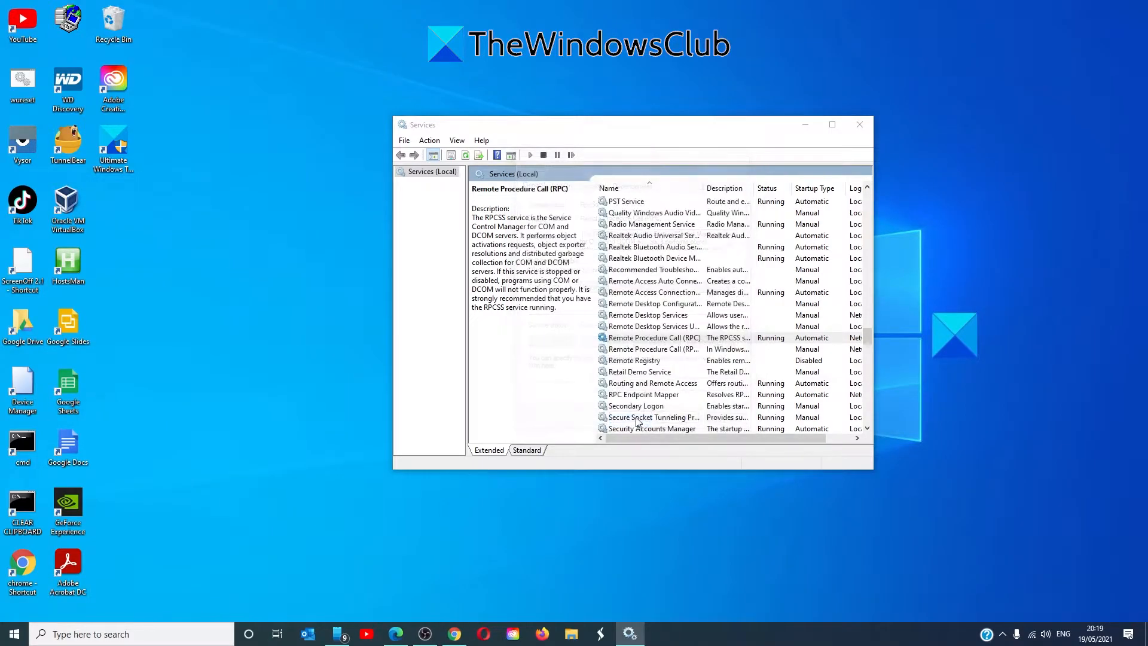
left_click(651, 337)
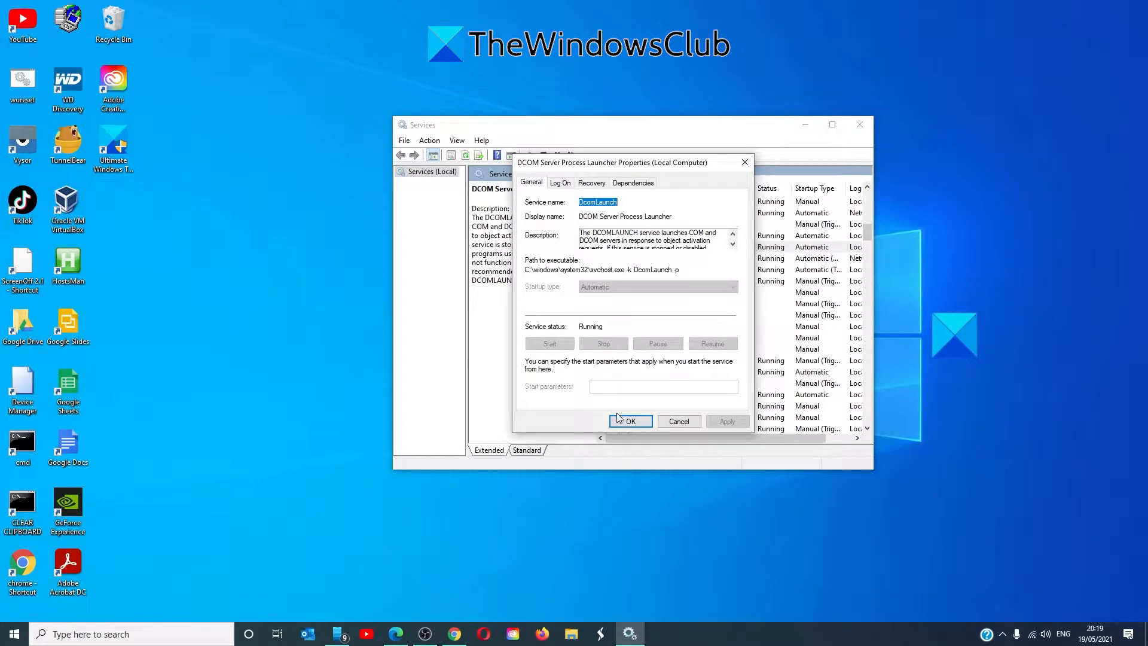
left_click(628, 421)
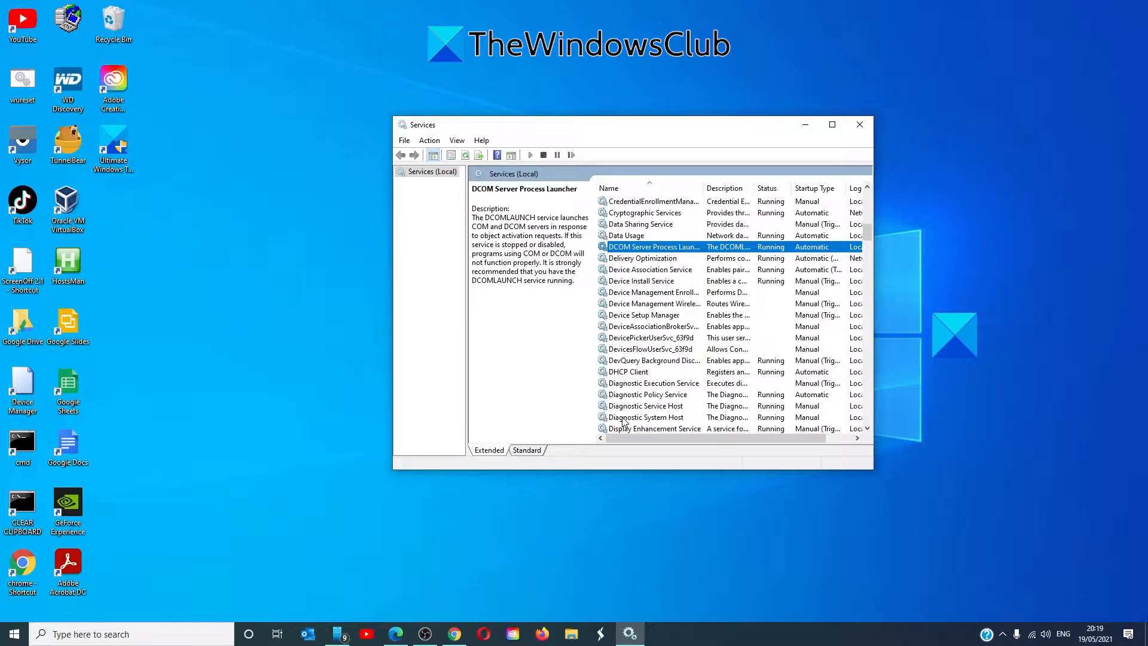
left_click(859, 125)
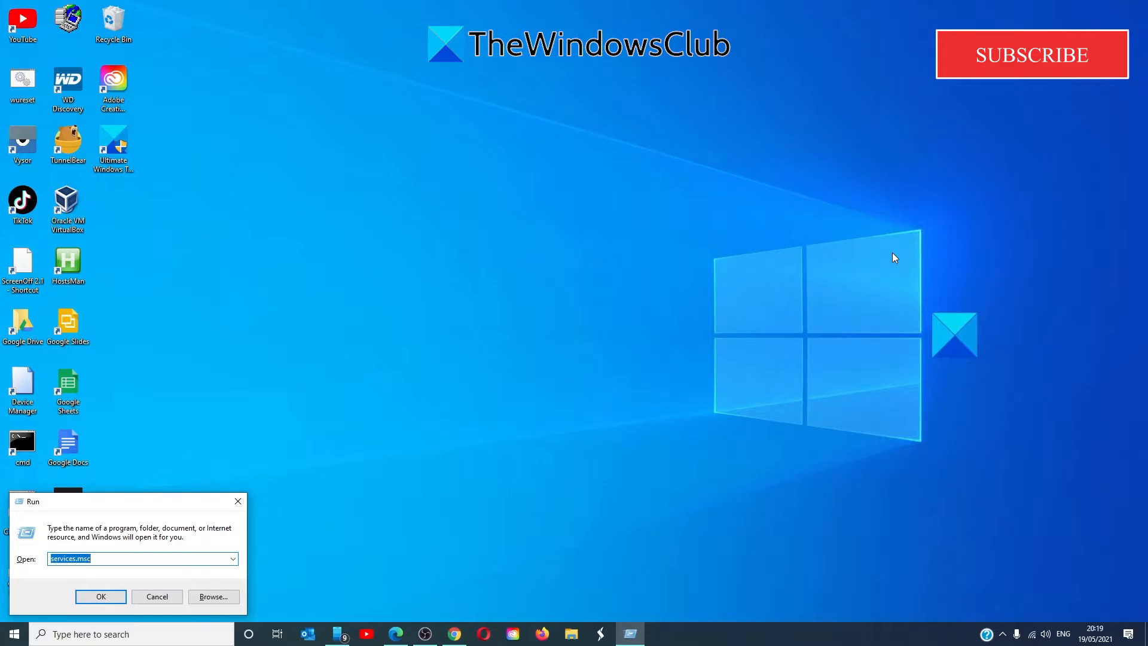
Launch Control Panel from Run with the control command
type("control")
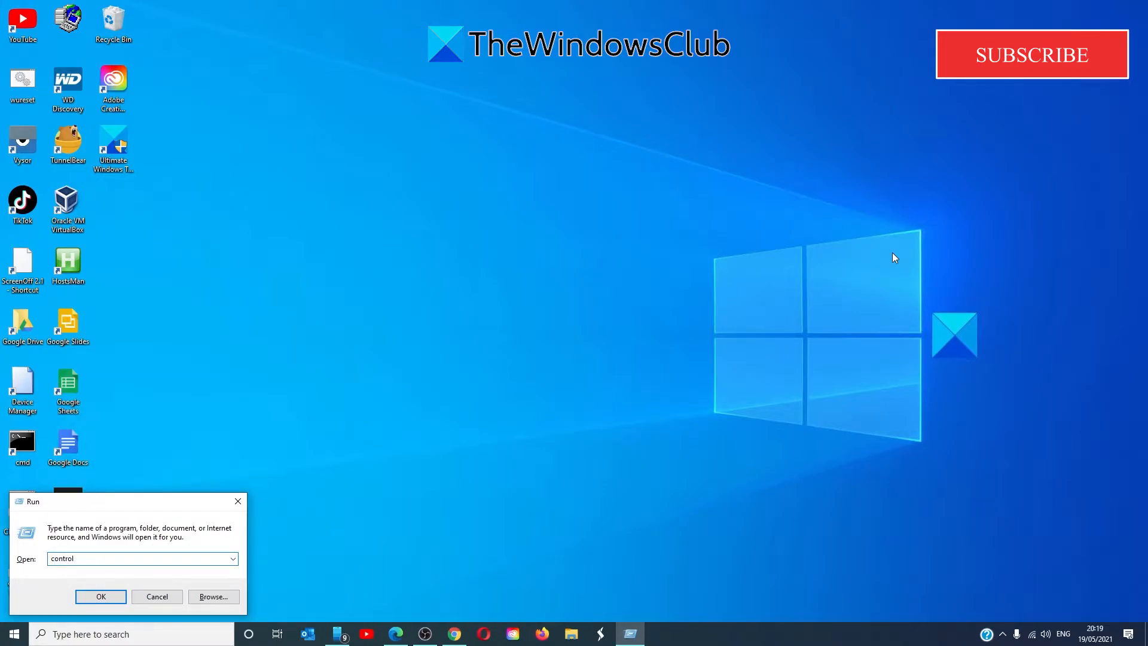
left_click(101, 596)
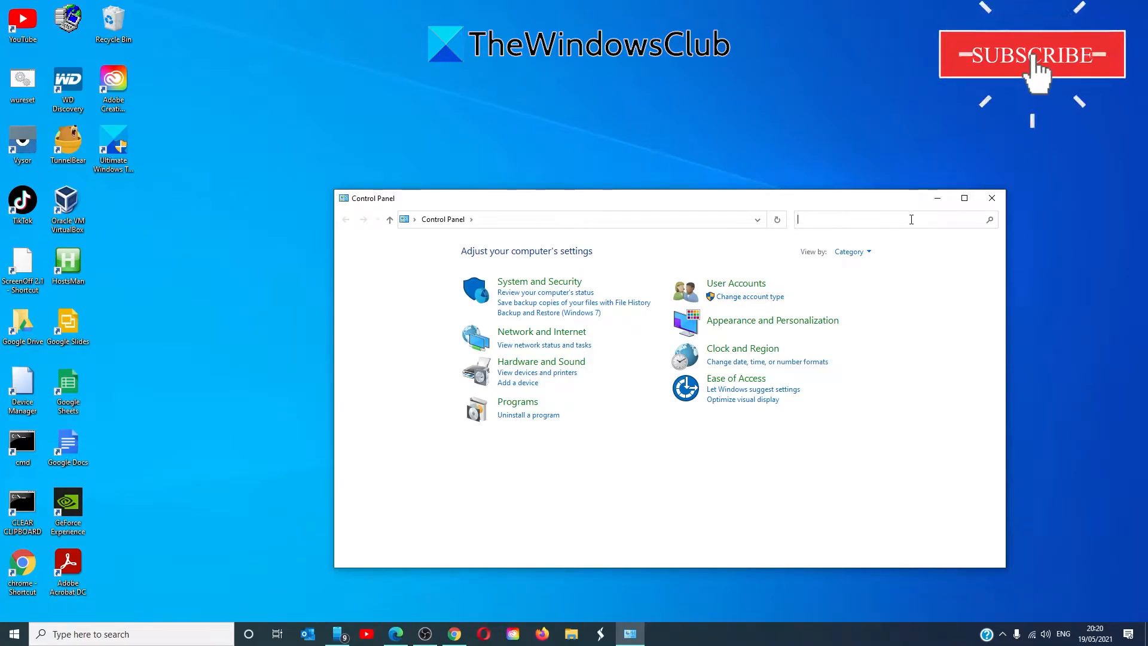
Search Control Panel for 'fi' and open Windows Defender Firewall
type("fi")
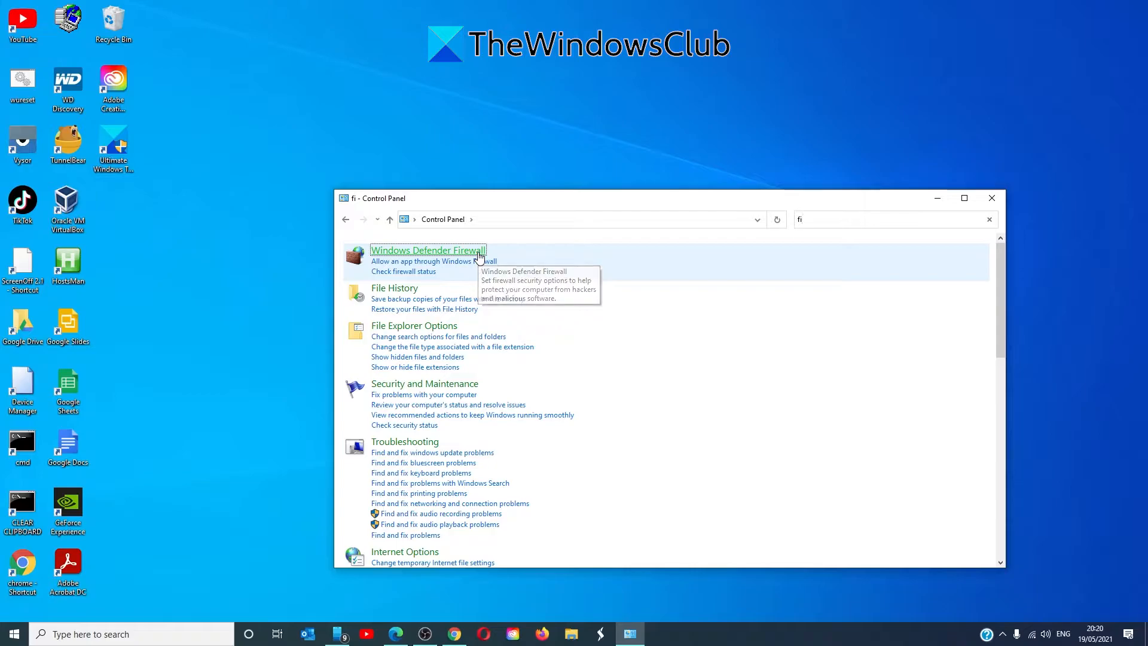
left_click(428, 250)
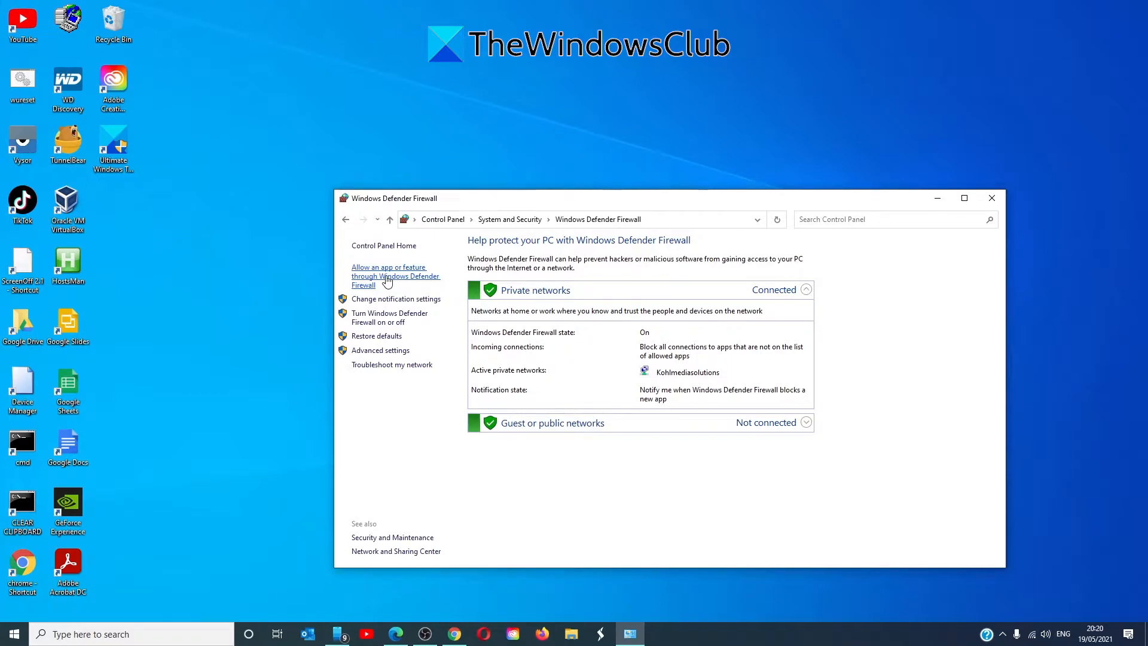
Review the apps allowed through the firewall with Change settings unlocked and accept with OK
left_click(395, 275)
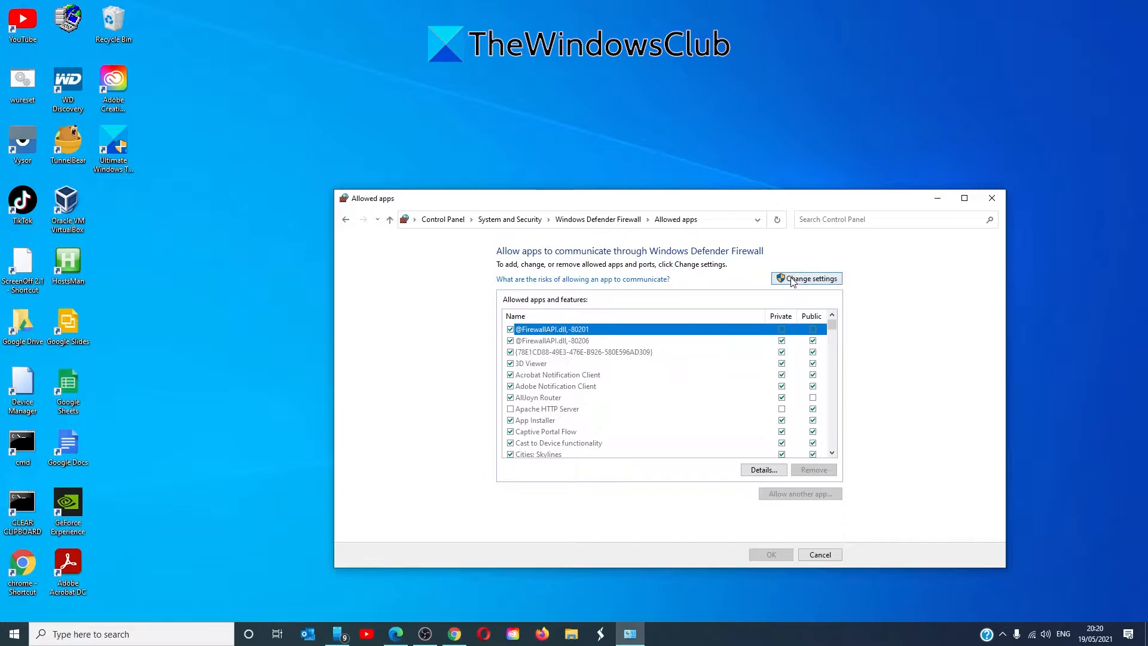
left_click(805, 278)
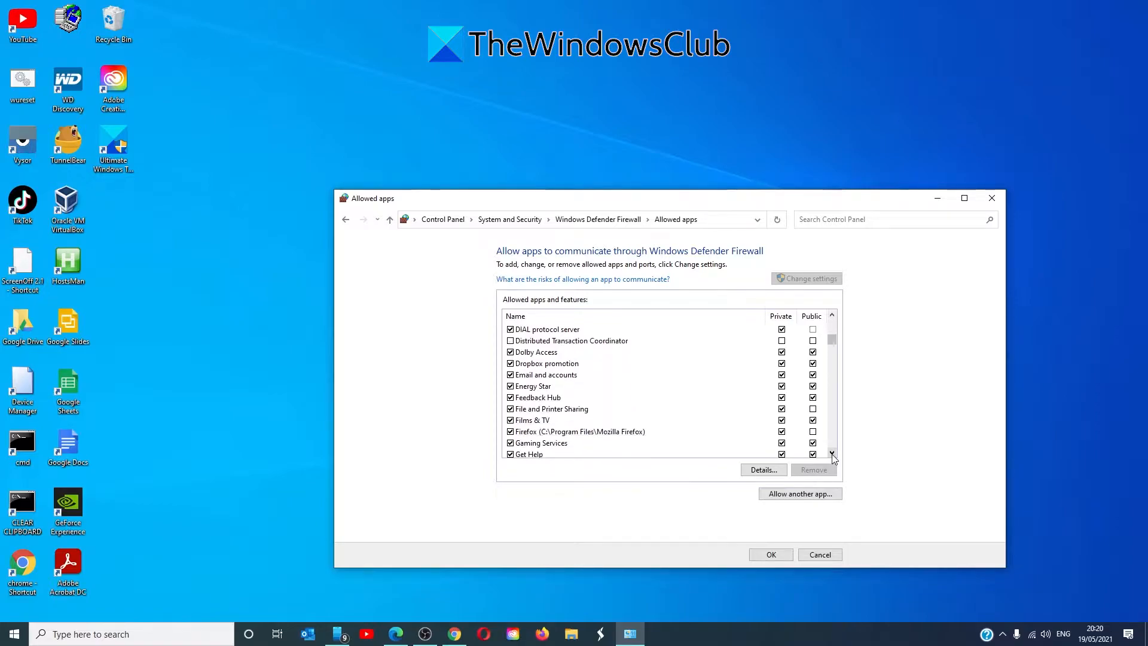
scroll("down", 3)
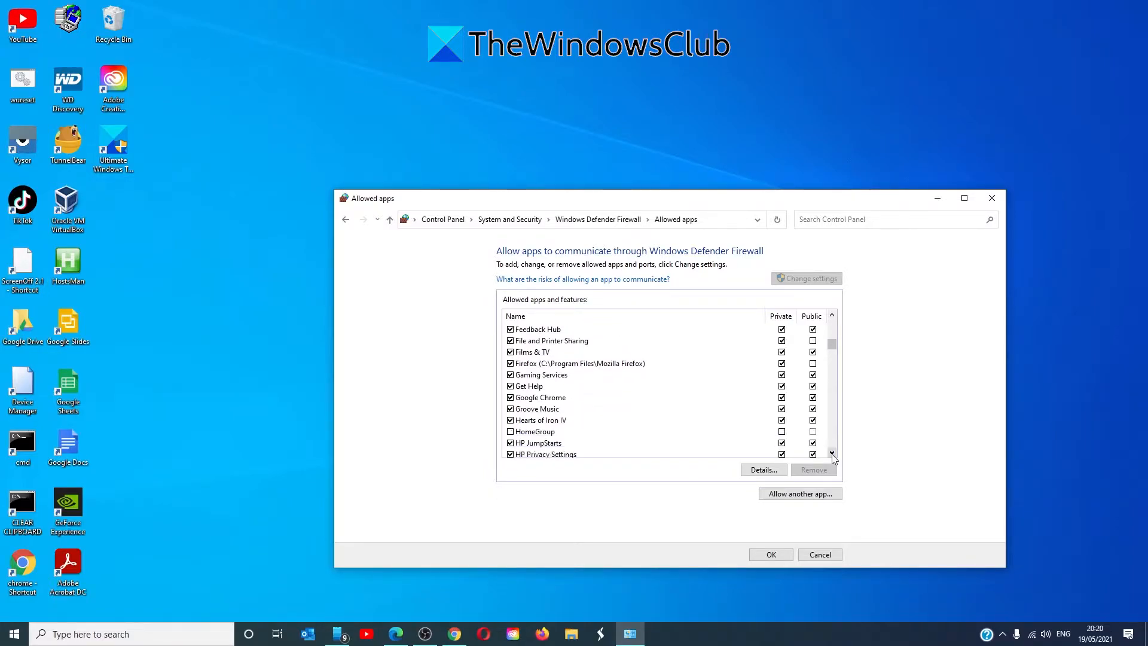
scroll("down", 3)
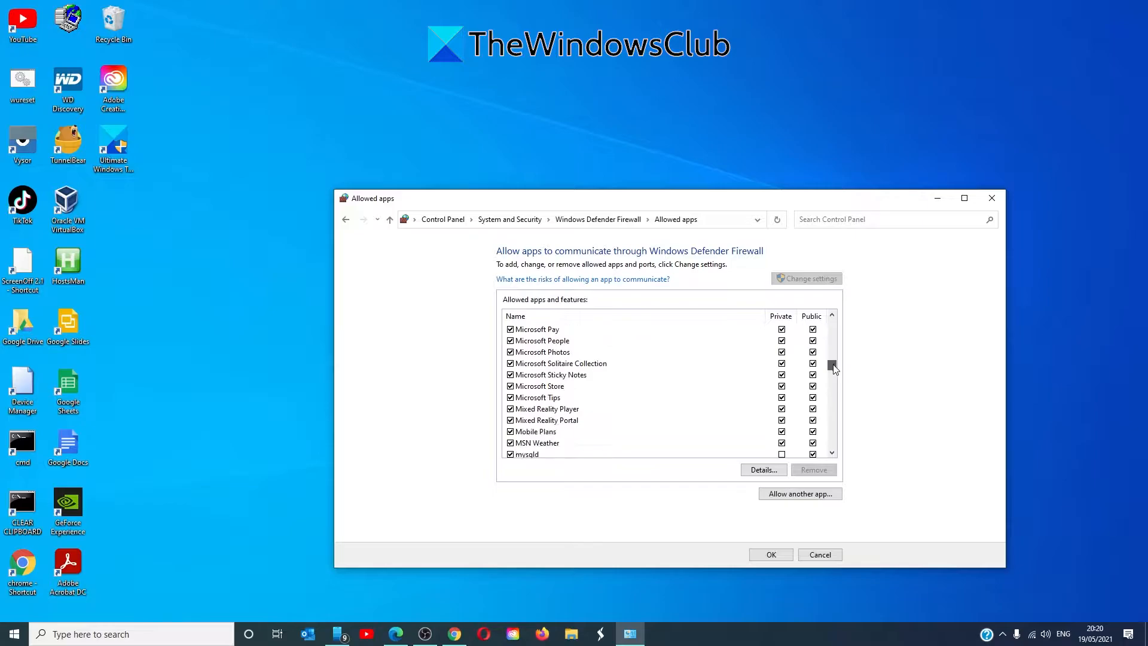
scroll("down", 3)
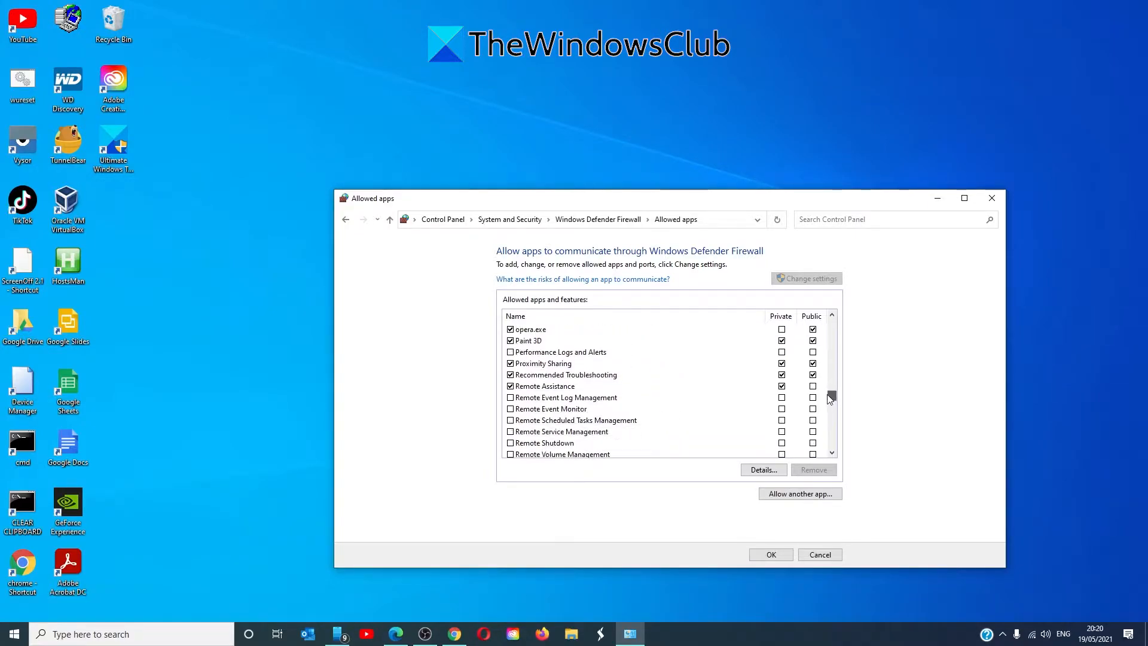
scroll("down", 3)
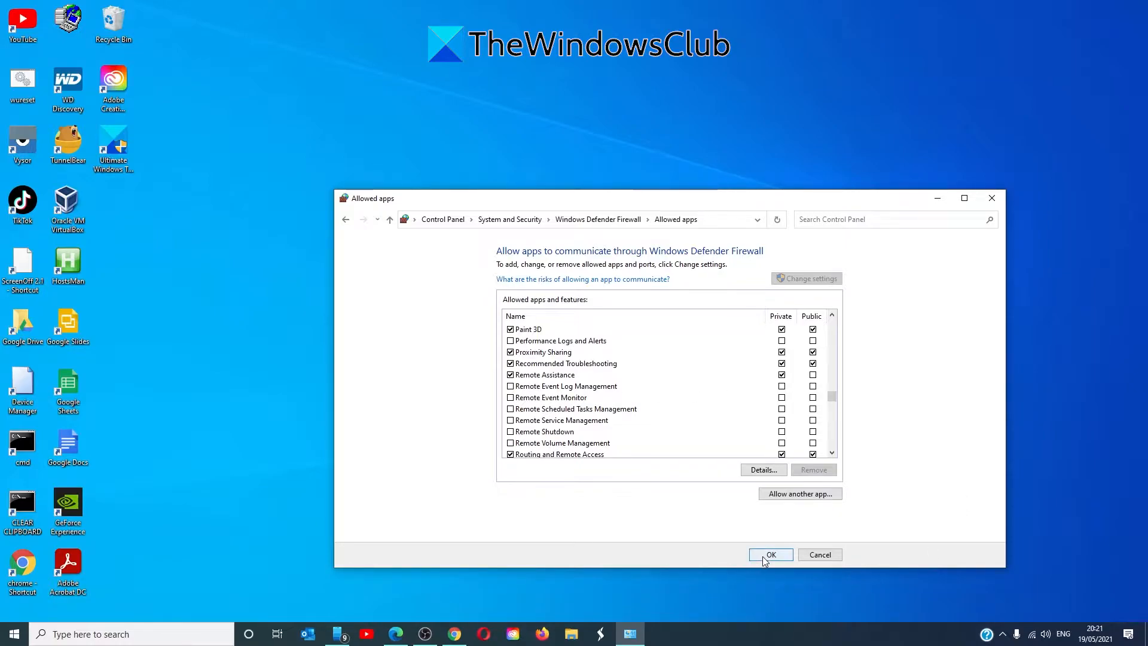
left_click(770, 554)
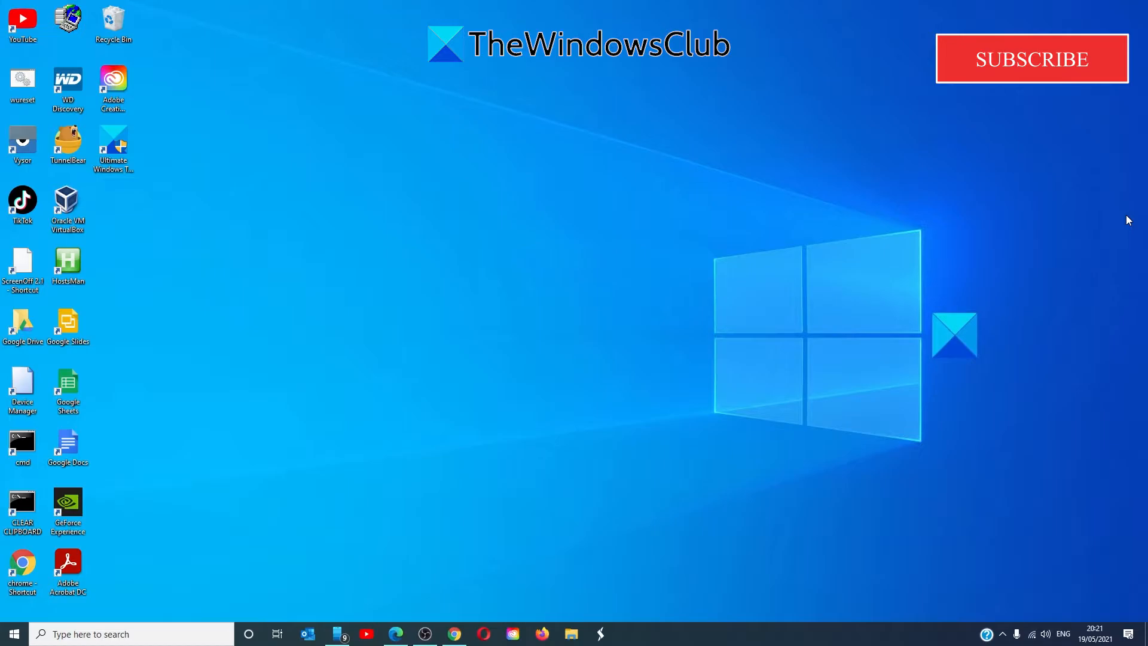
left_click(1031, 59)
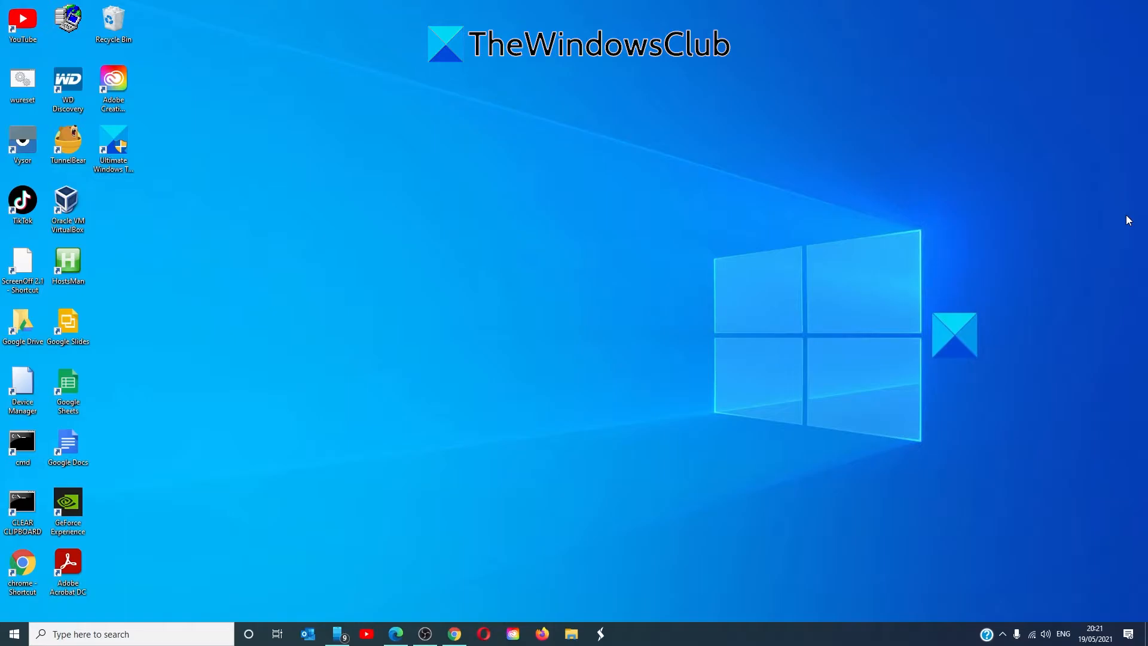
Launch System Configuration from Run with msconfig
key("win+r")
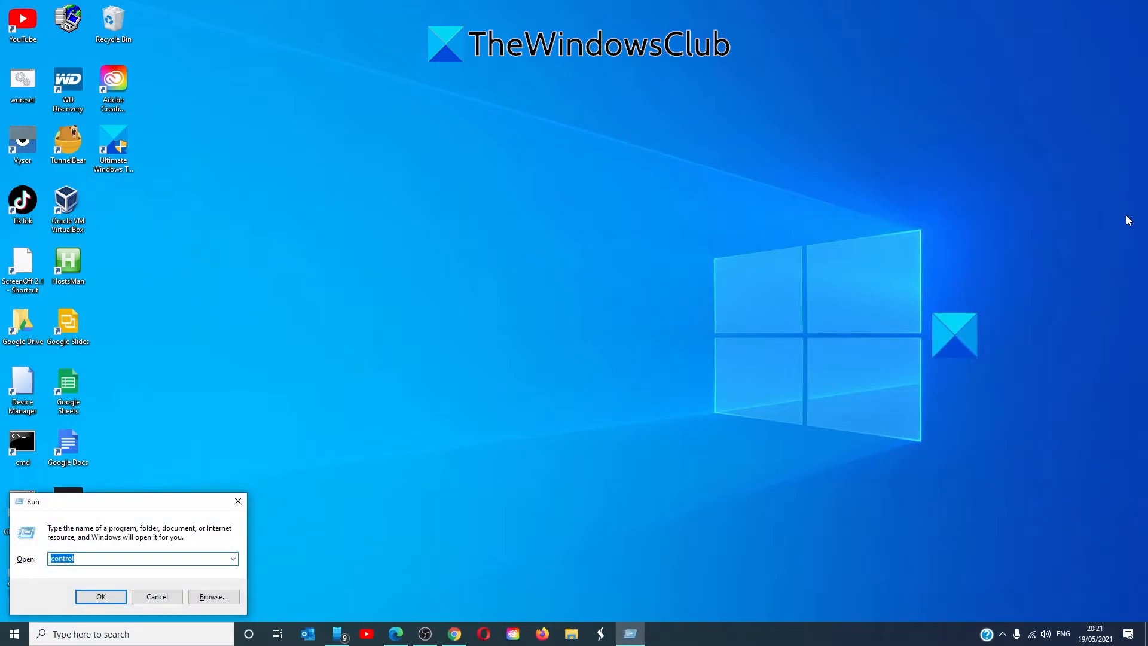
type("msco")
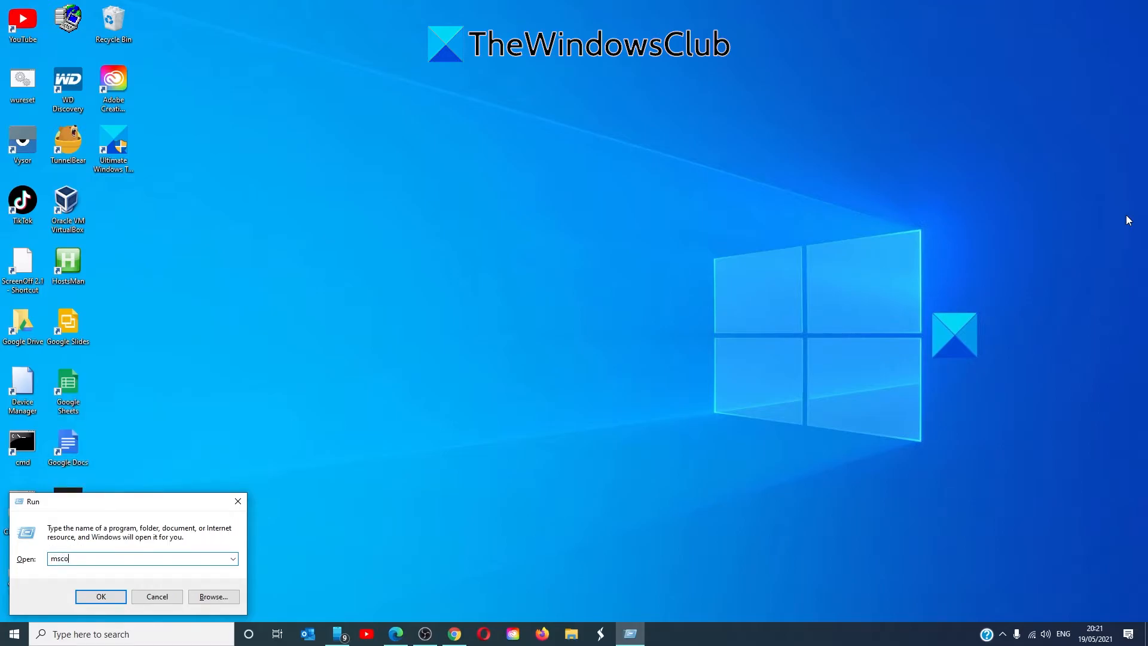
type("n")
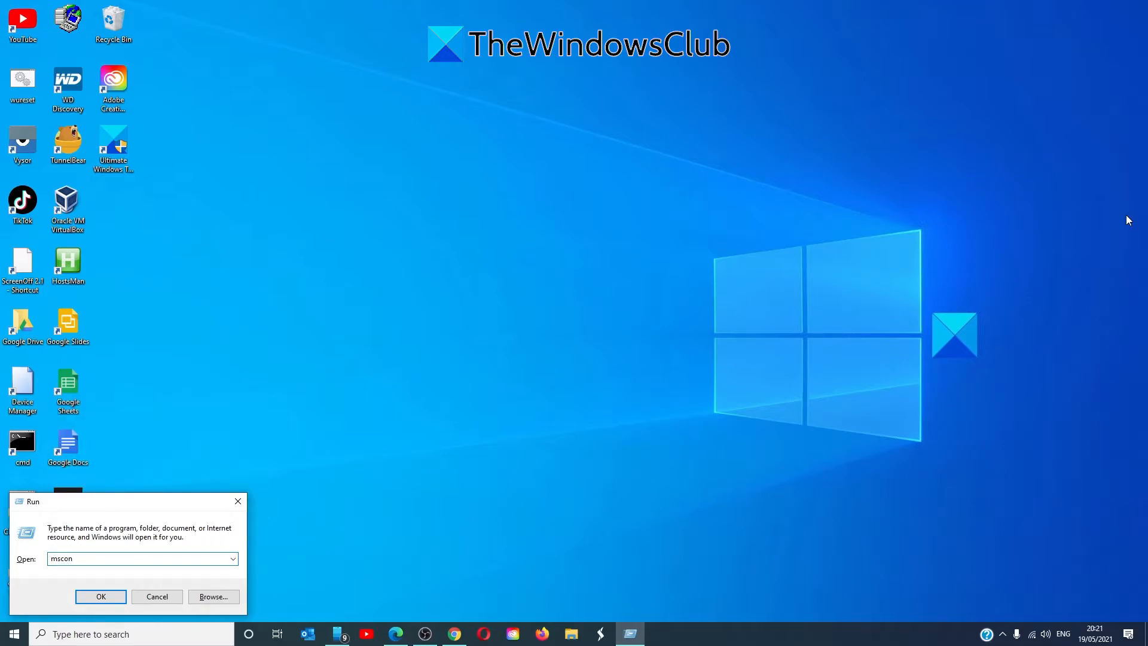
left_click(100, 596)
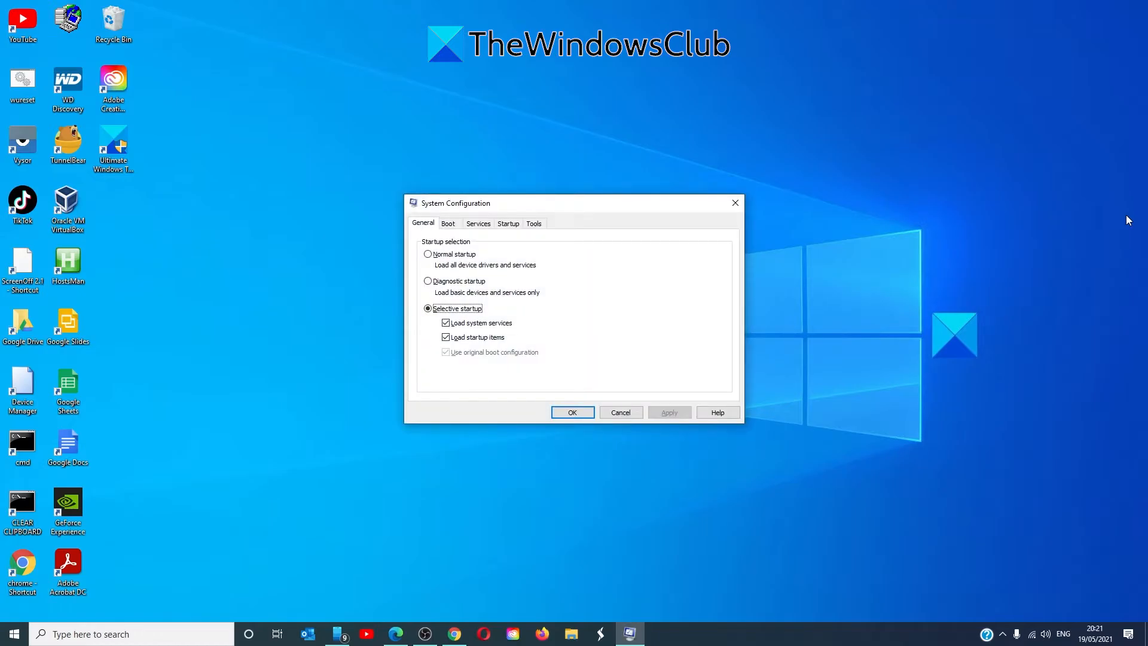
mouse_move(911, 193)
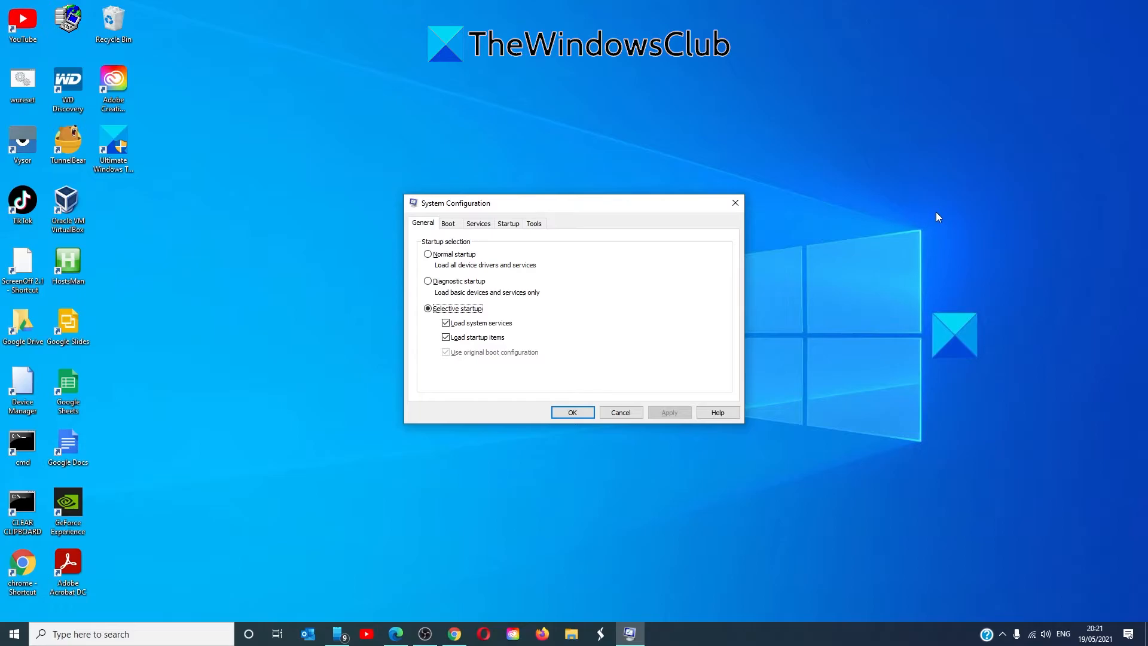
mouse_move(486, 277)
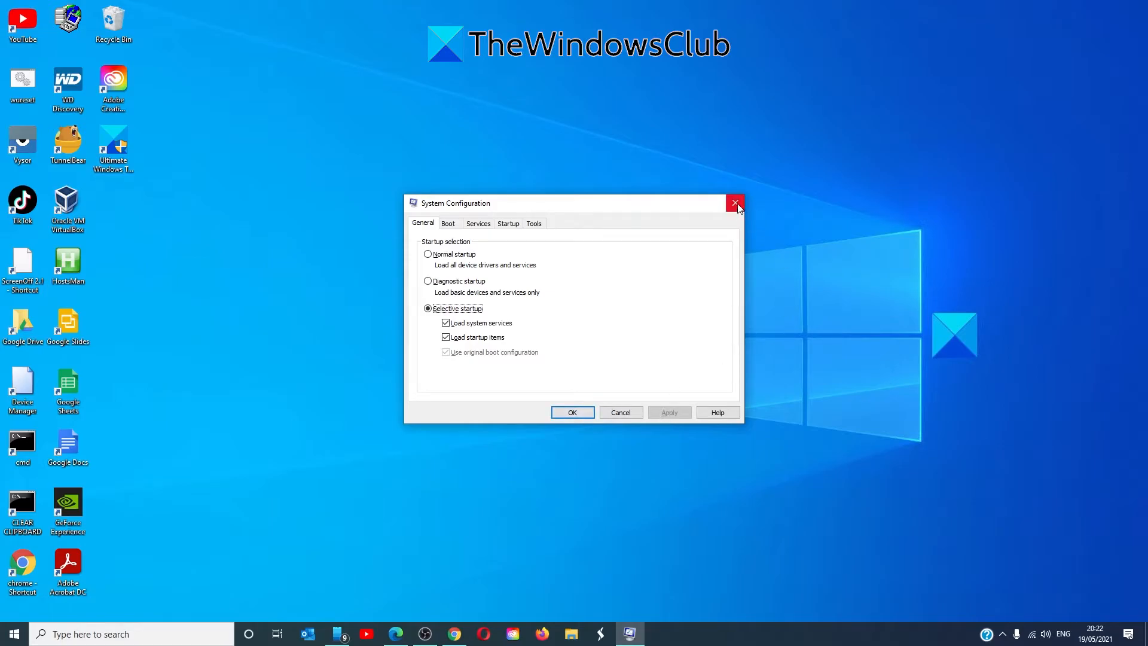
Close the System Configuration window
left_click(734, 202)
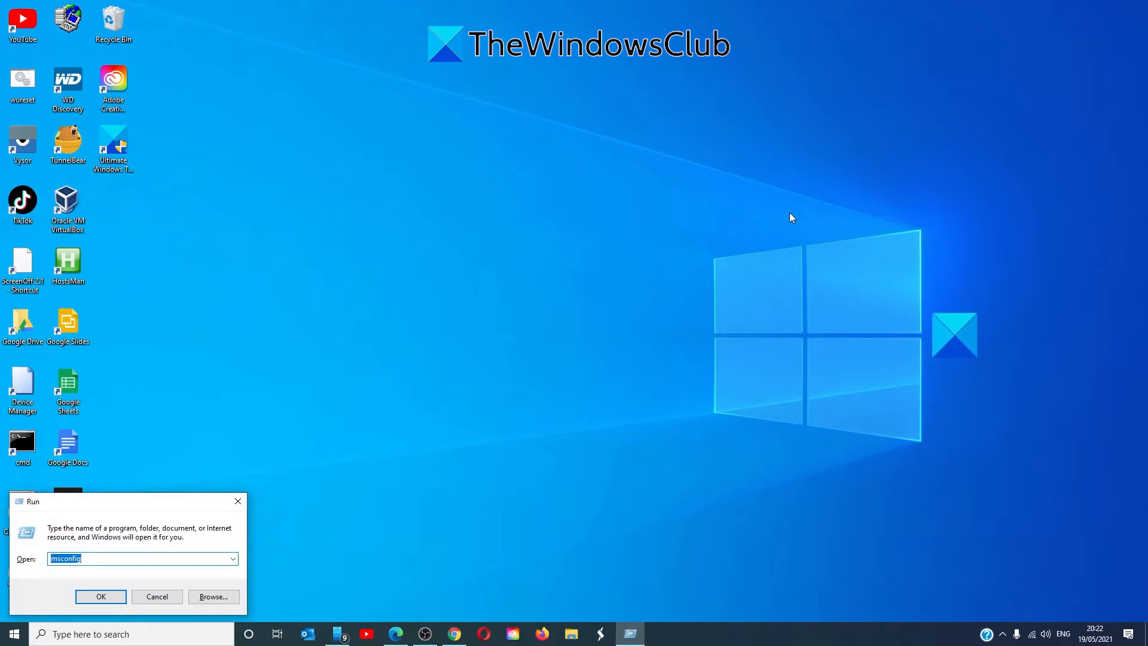
Launch Network Connections from Run with ncpa.cpl
type("ncpa.cp")
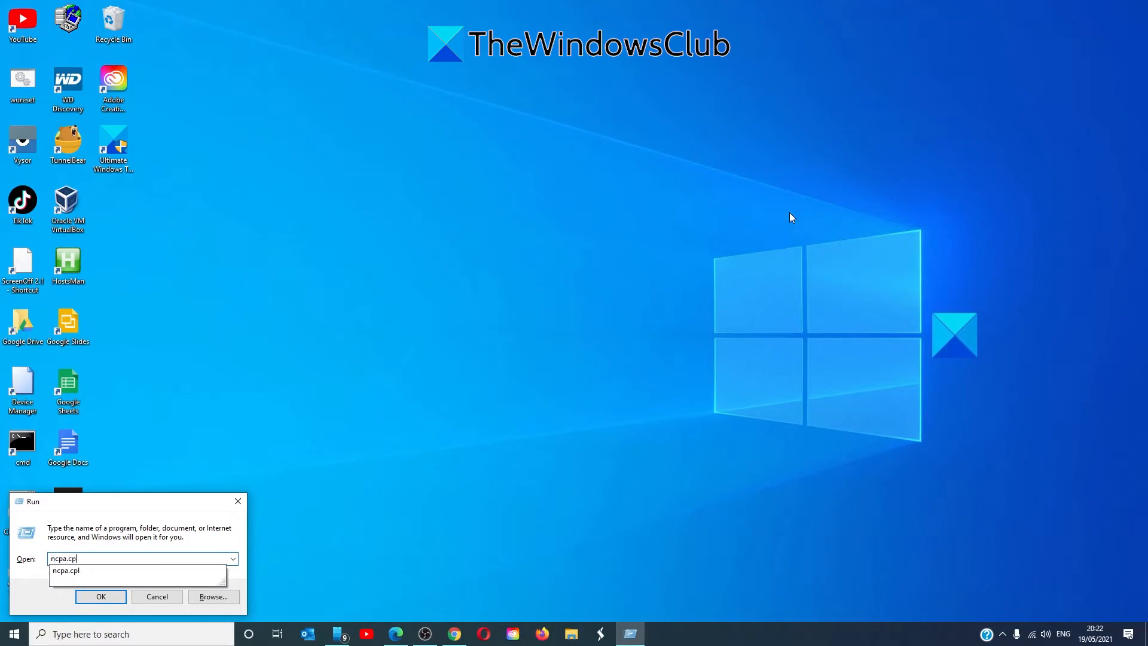
left_click(101, 596)
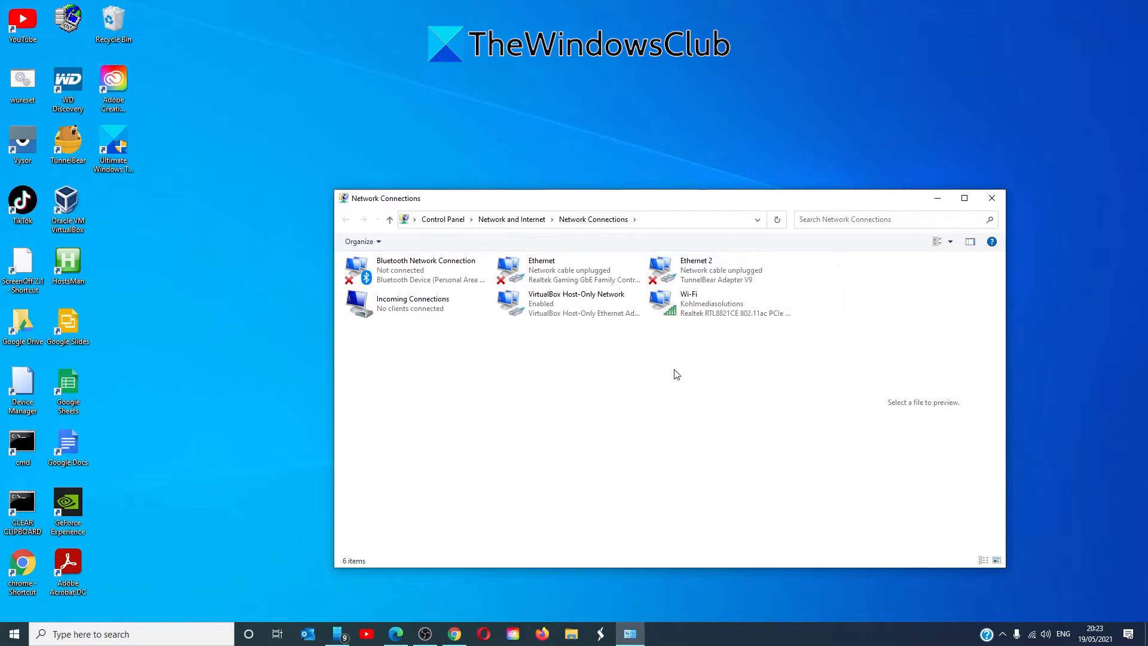
Confirm IPv6 and File and Printer Sharing are ticked in Ethernet properties and accept with OK
double_click(541, 269)
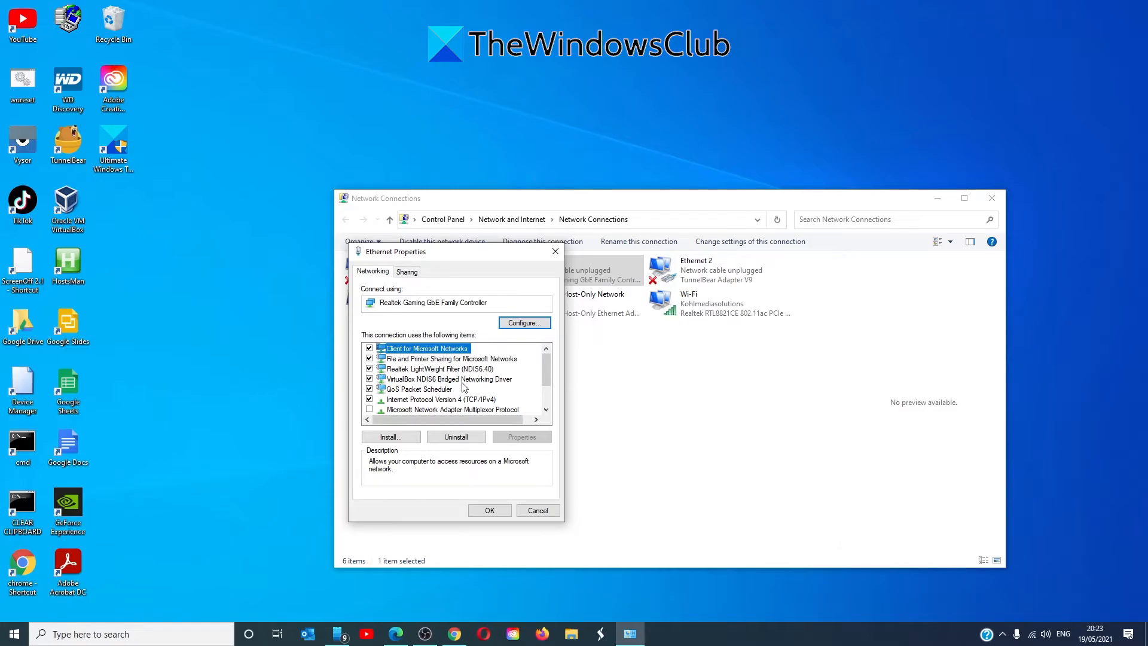
scroll("down", 3)
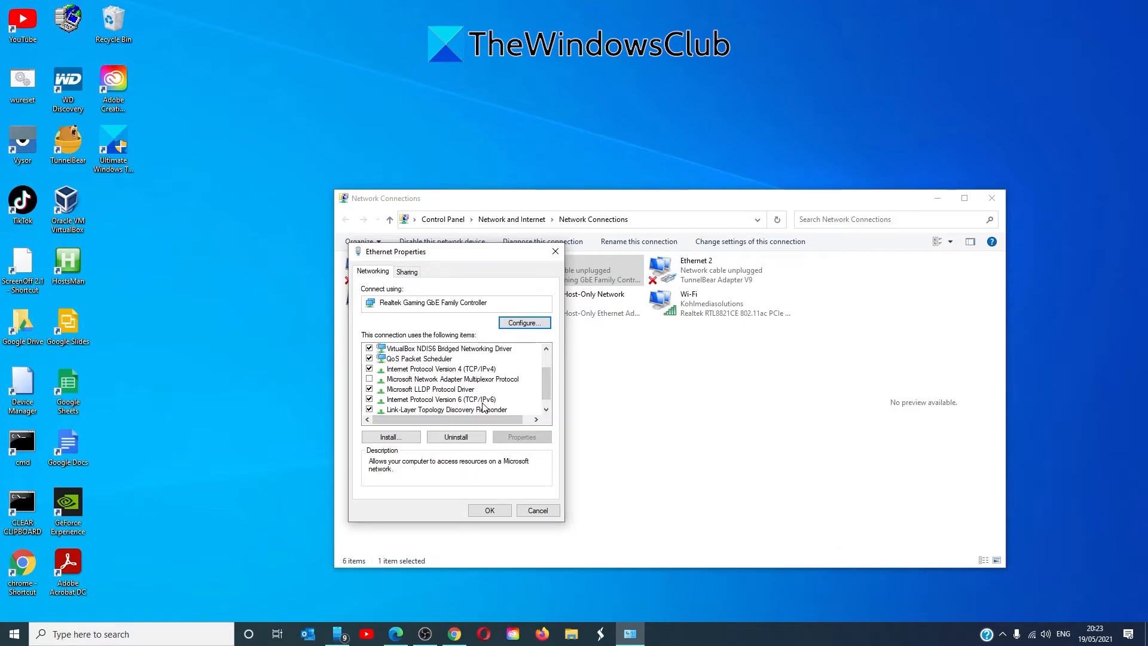
mouse_move(494, 521)
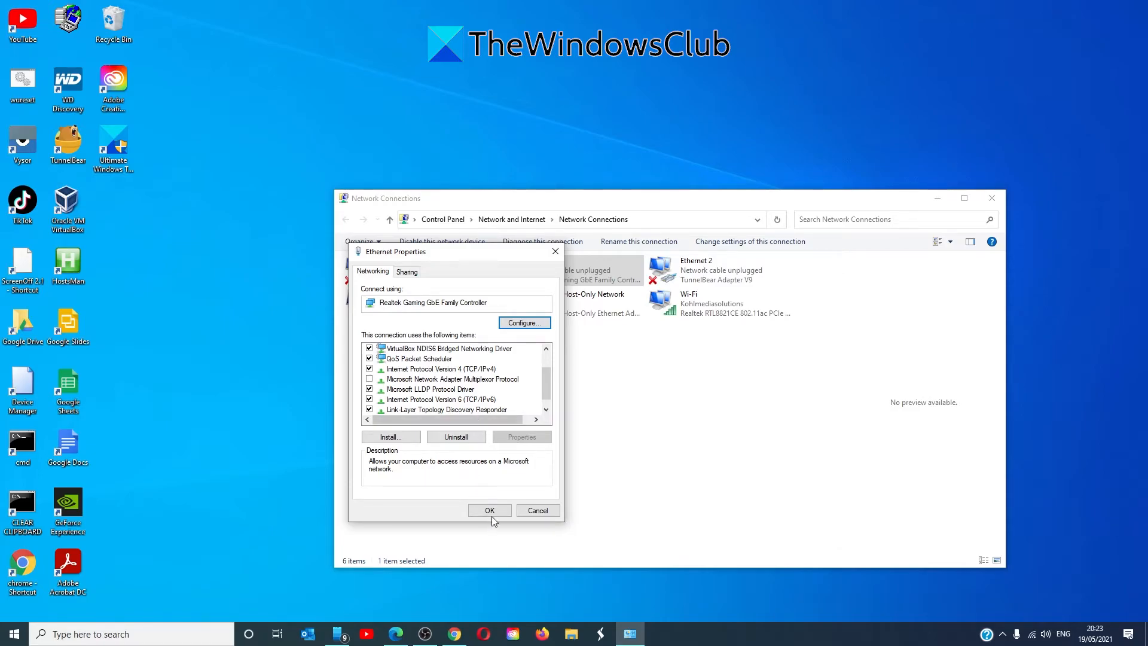
left_click(489, 510)
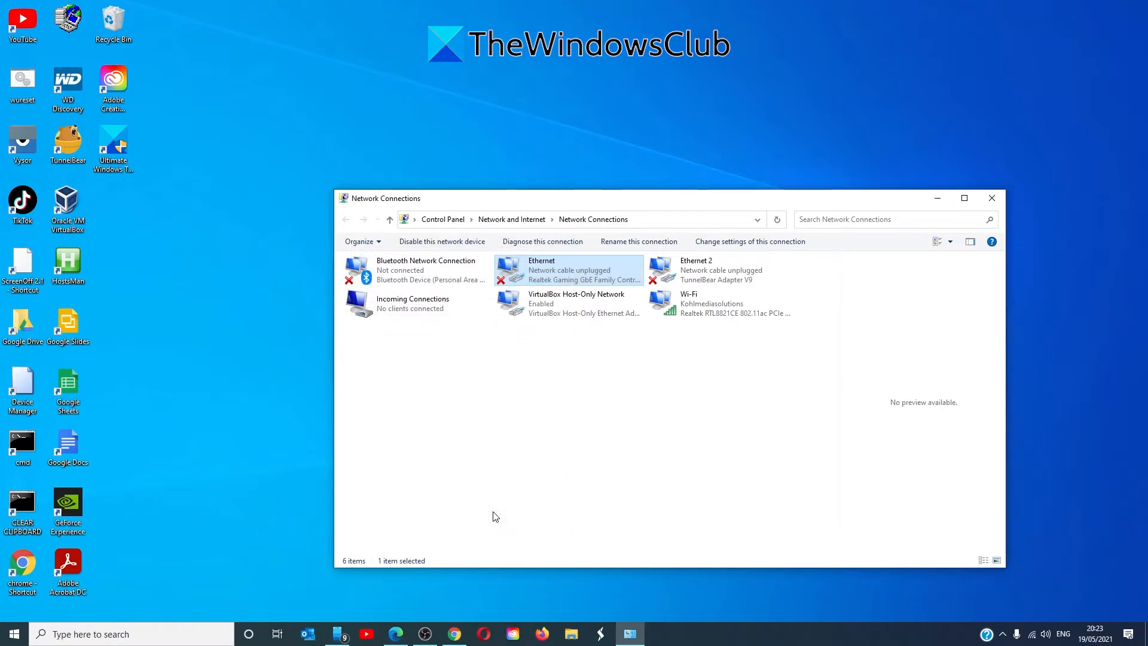
Close the Network Connections window
left_click(991, 197)
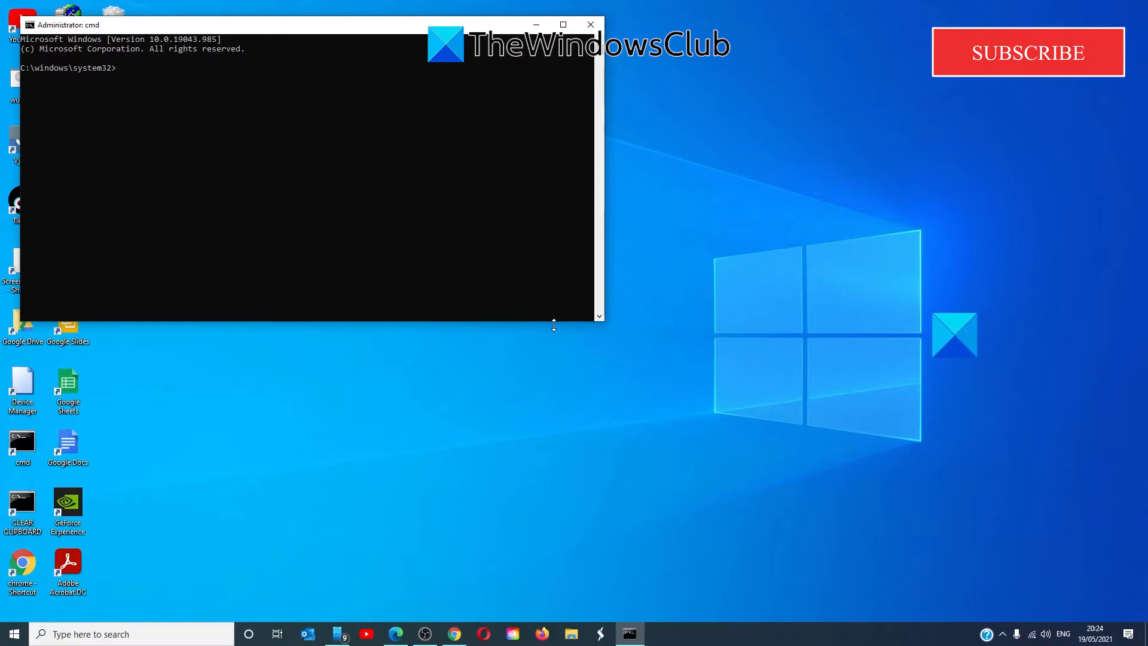
Run ipconfig /flushdns in the admin command prompt to flush the DNS Resolver Cache
type("i")
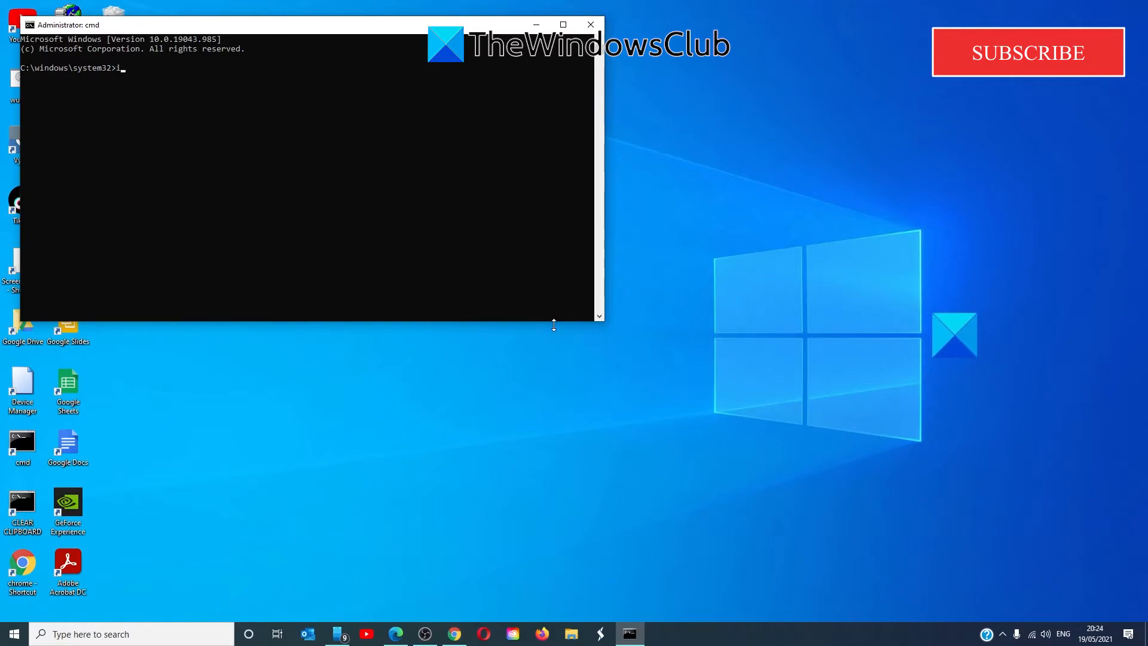
type("pc")
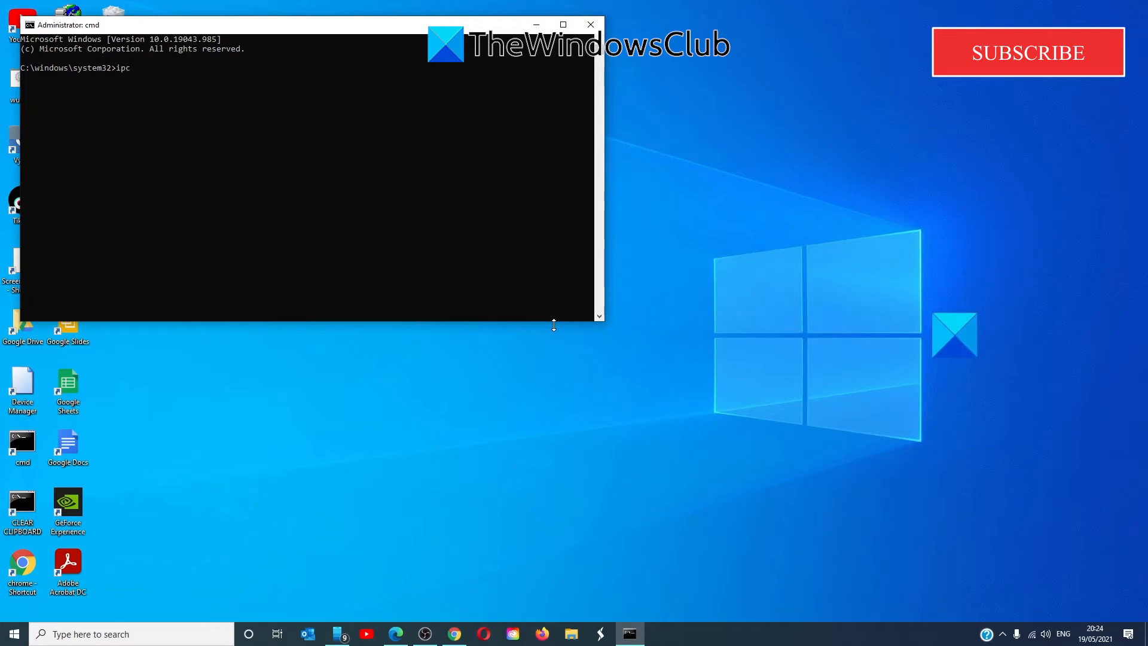
type("onfig/flu")
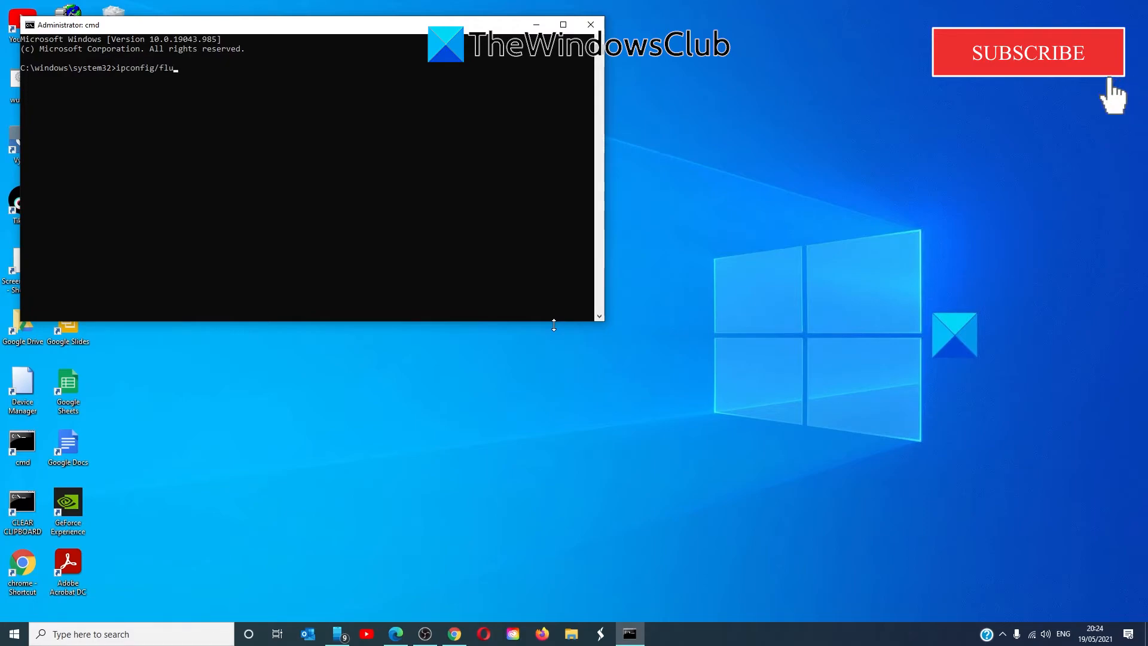
type("shdn")
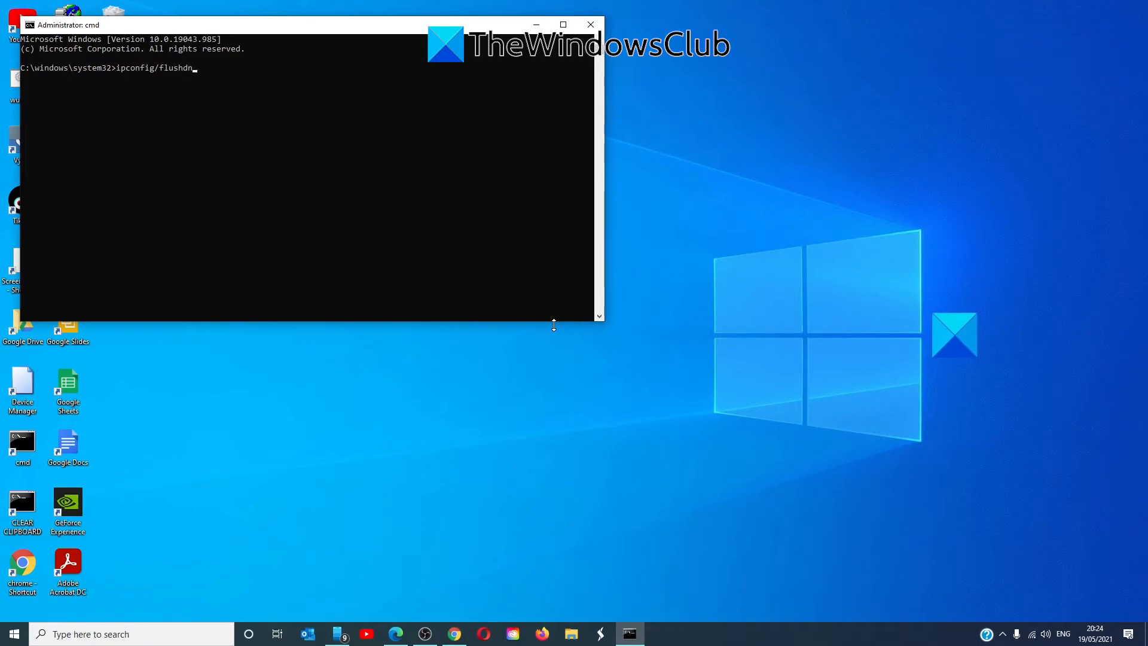
type("s")
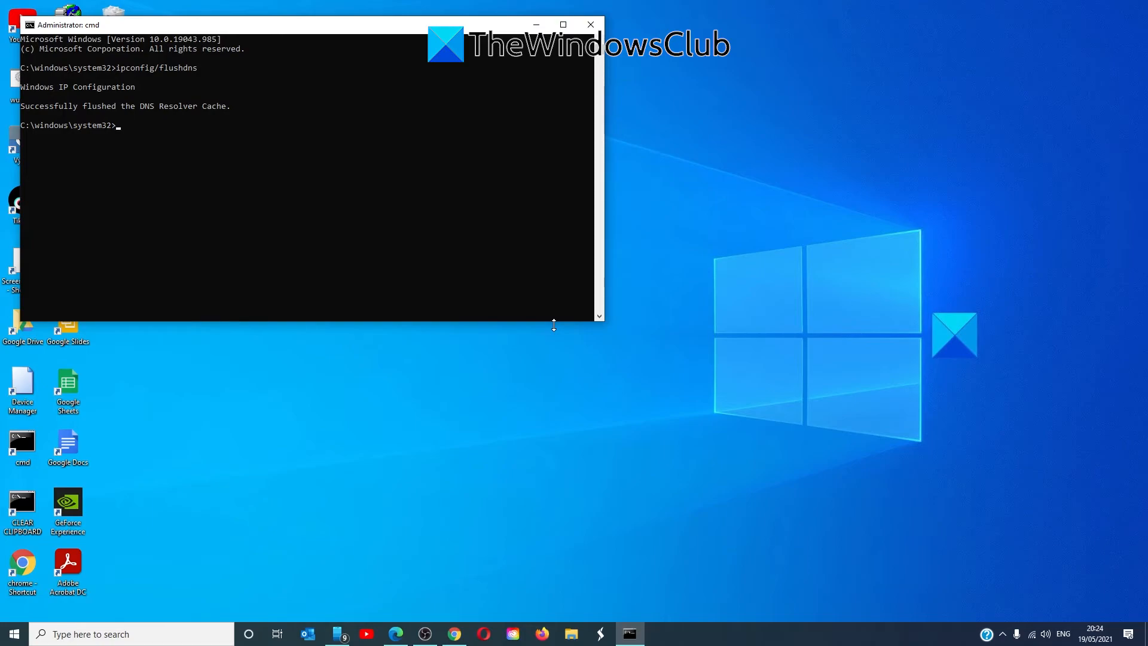
Renew the IP configuration with ipconfig /renew, then close the command prompt with exit
type("i")
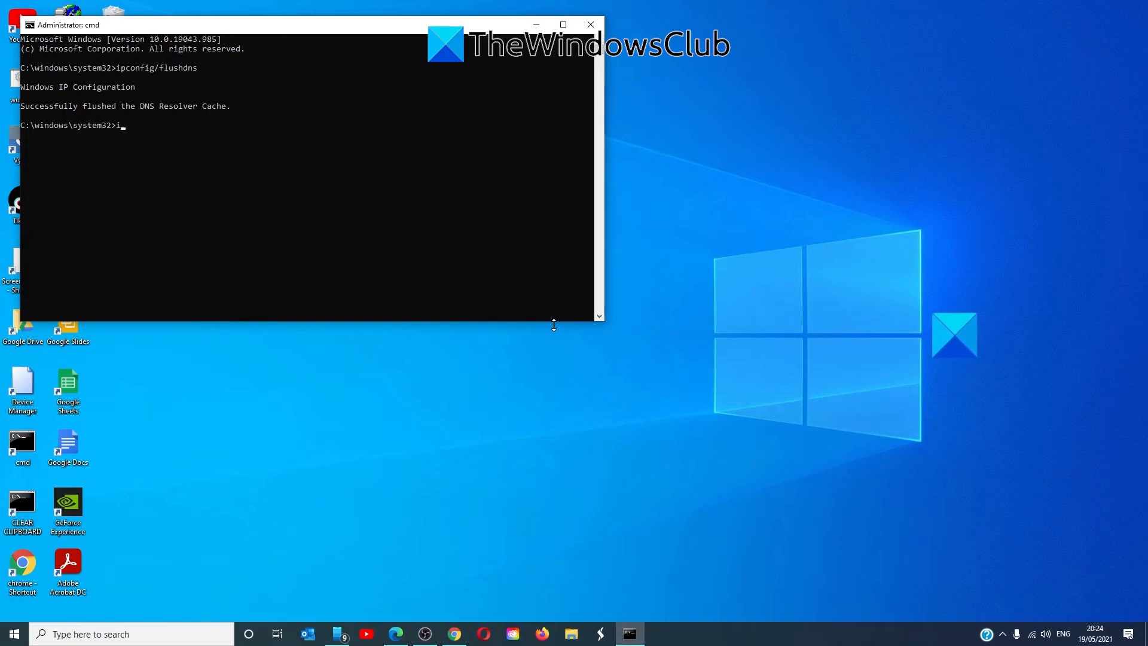
type("pcon")
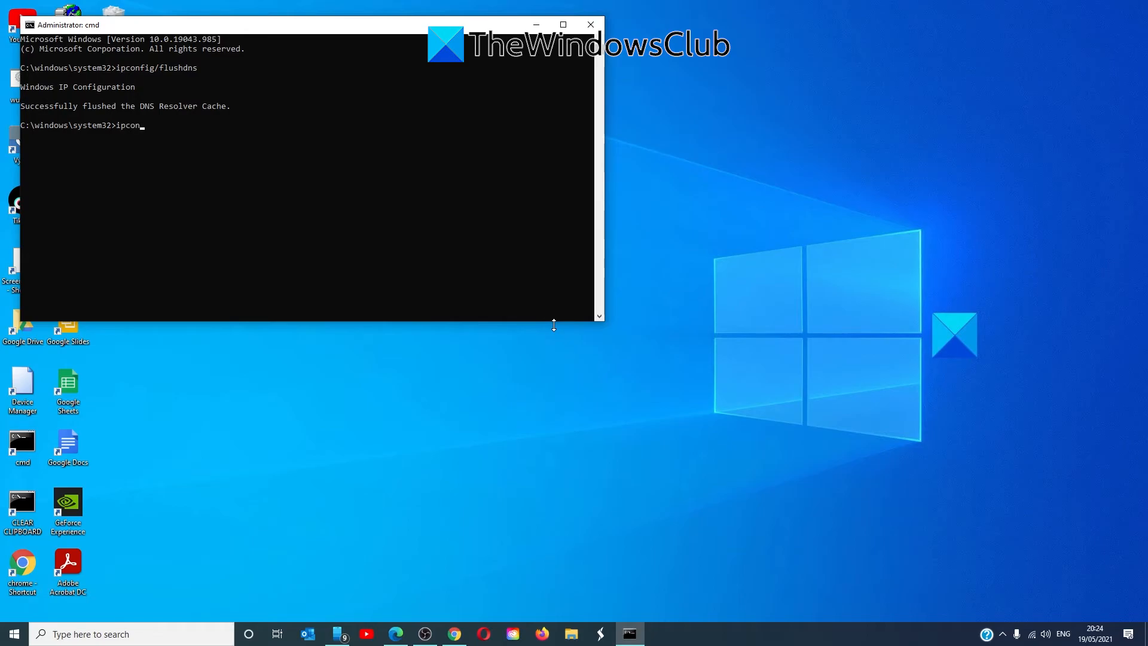
type("fig /r")
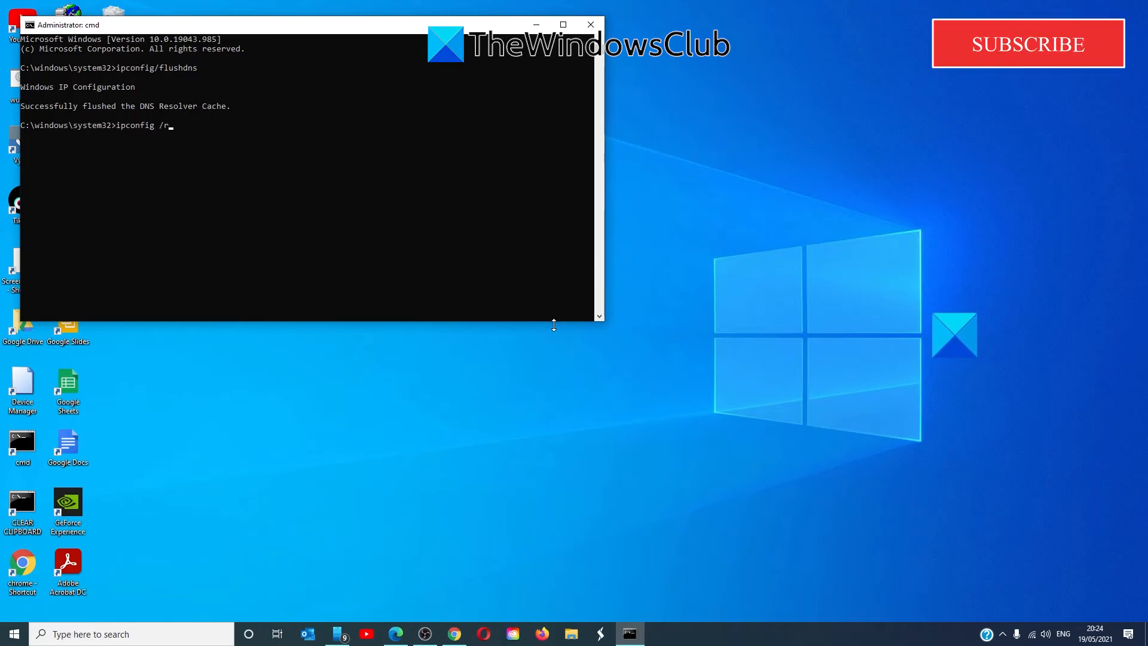
type("enew")
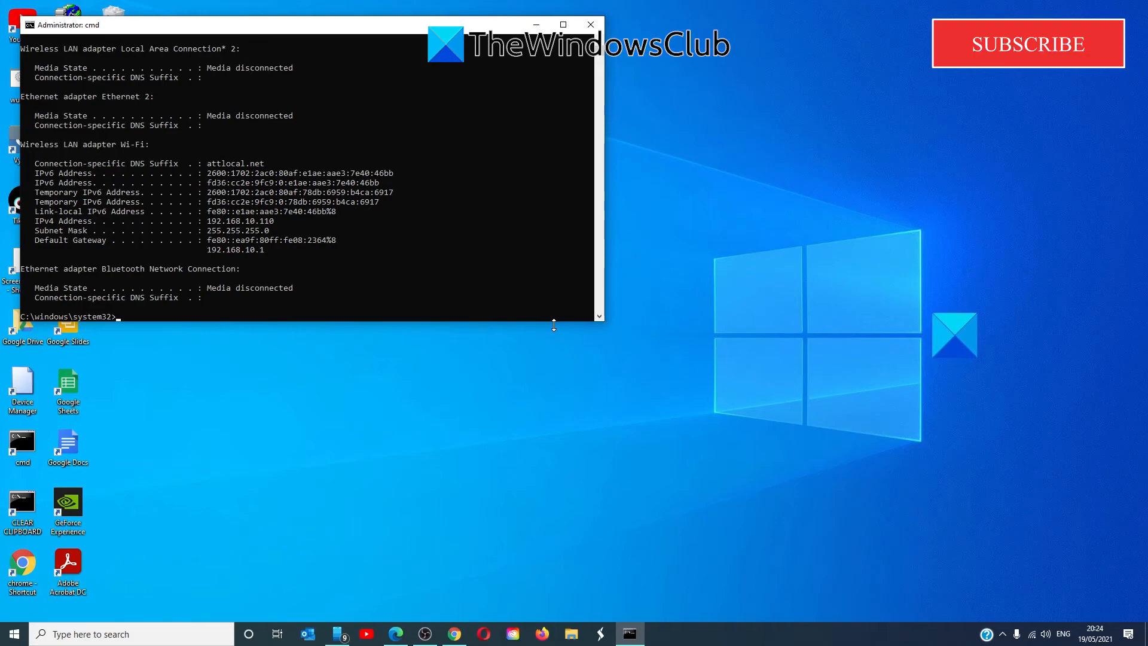
type("exi")
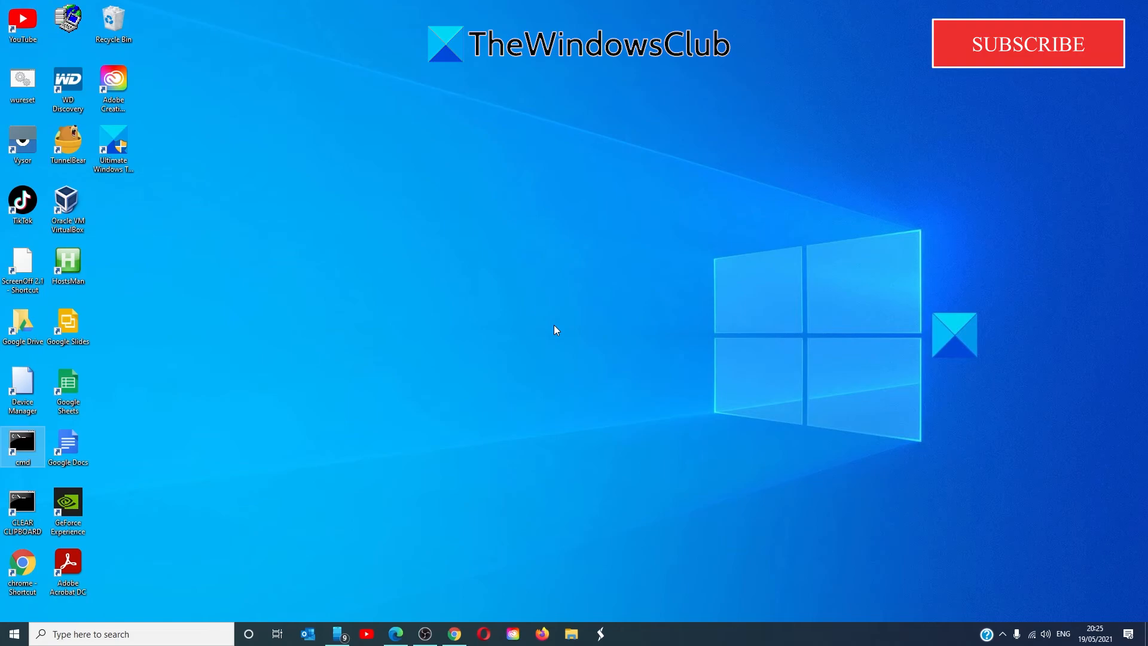
left_click(1026, 43)
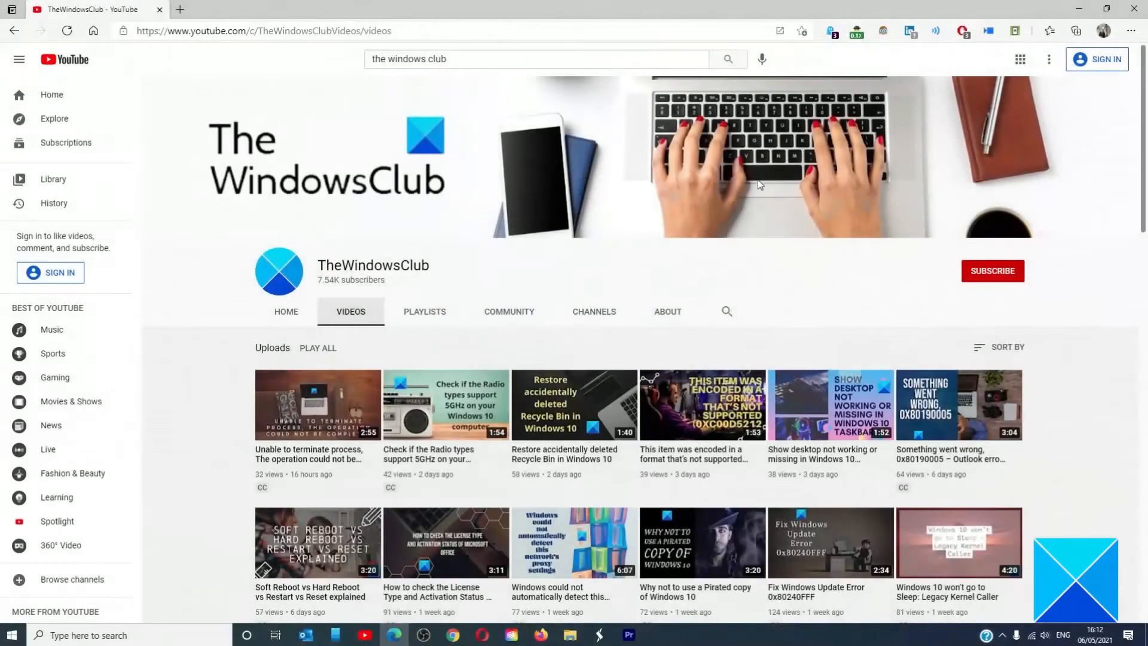
Scroll down TheWindowsClub Videos page to reveal more Windows 10 tutorial uploads
scroll("down", 3)
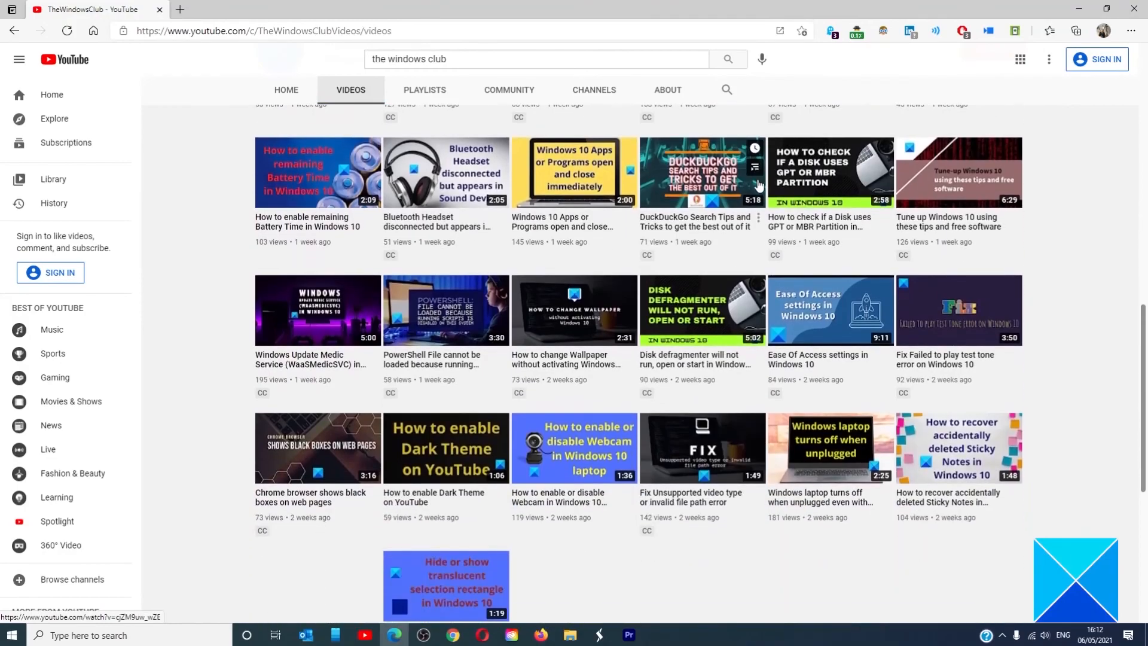
scroll("down", 3)
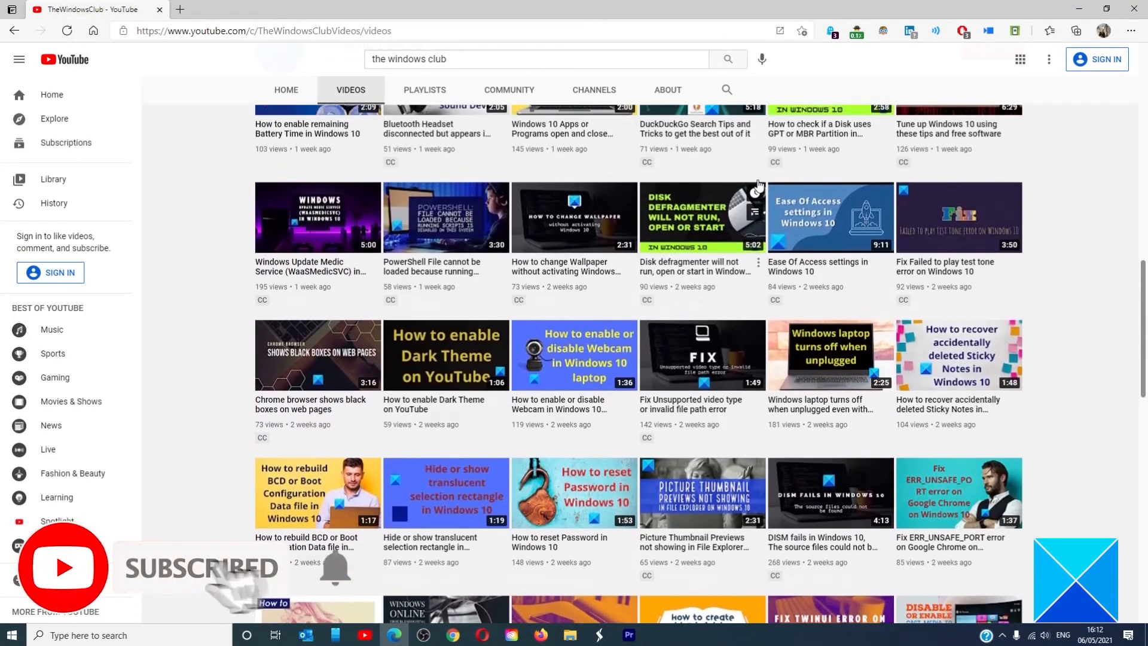